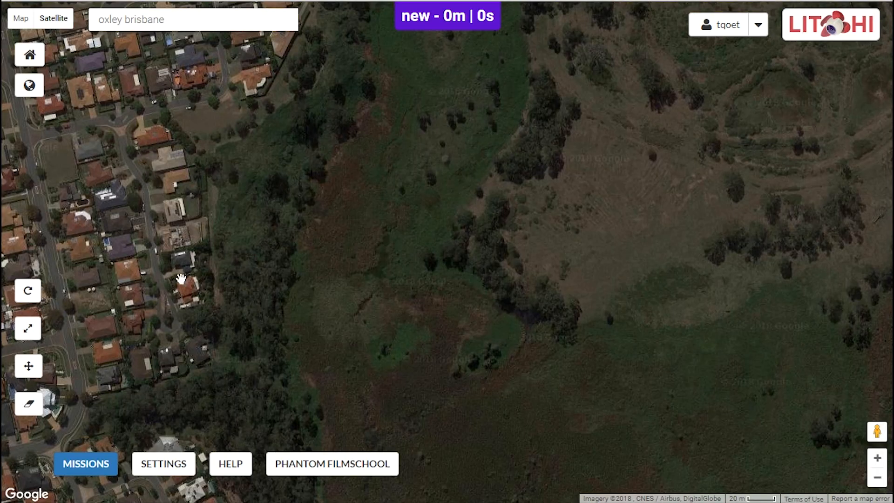
mouse_move(189, 277)
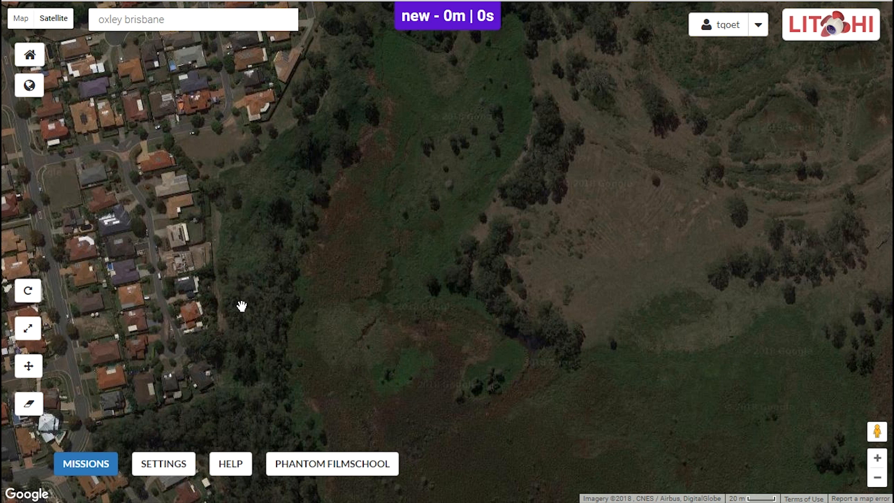
mouse_move(726, 363)
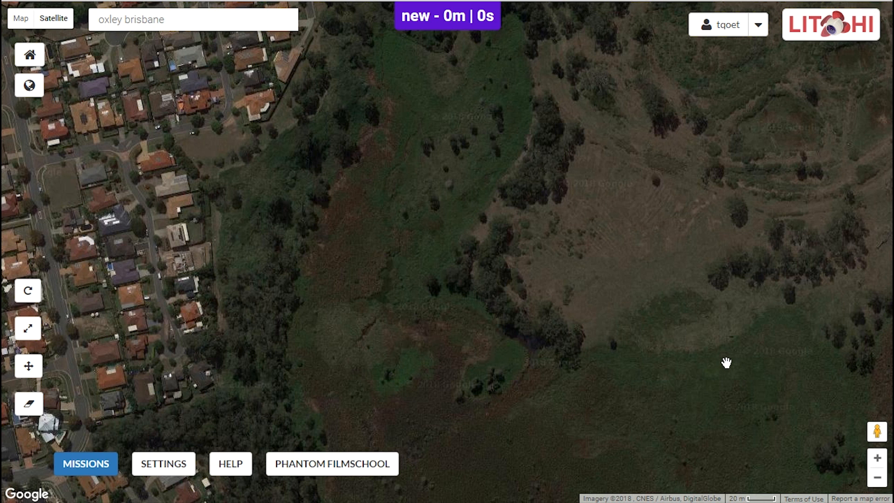
mouse_move(791, 363)
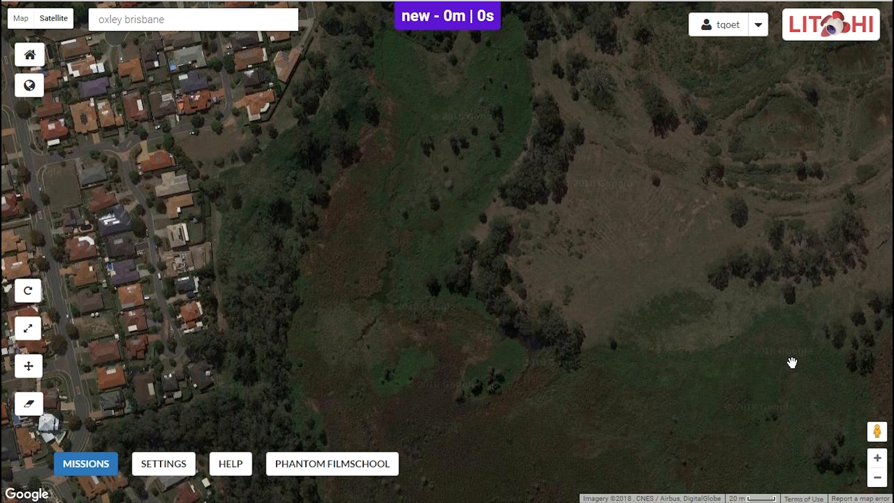
mouse_move(501, 279)
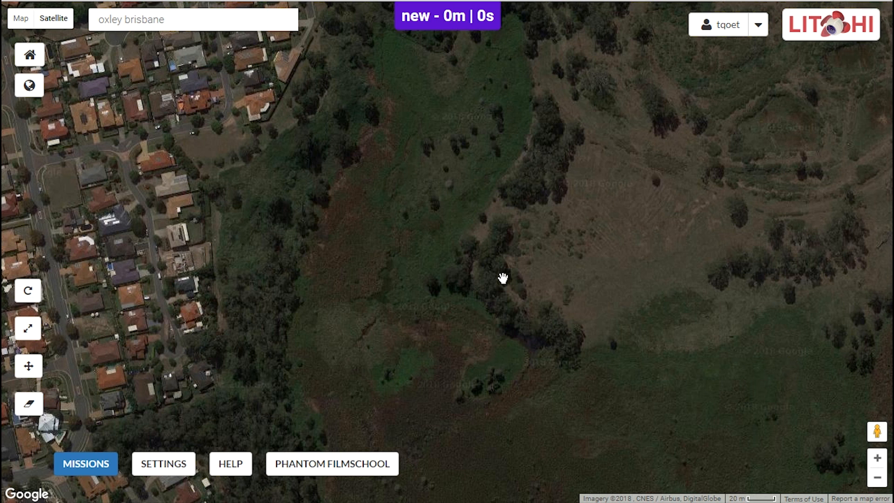
mouse_move(782, 330)
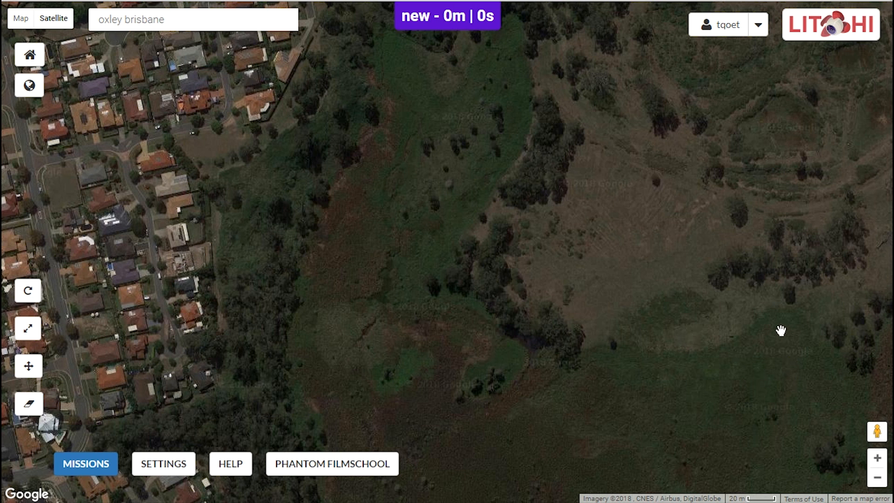
mouse_move(427, 297)
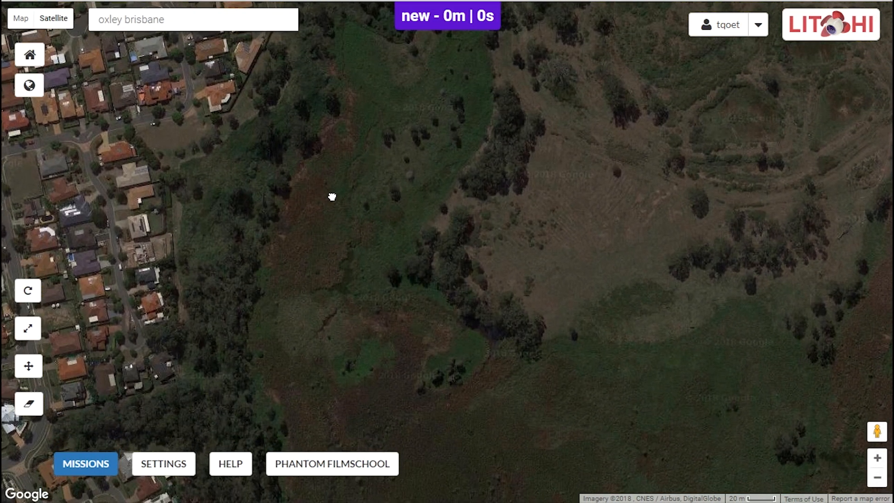
Place a waypoint at 30 m across the floodplain, extending the route to 115 m, 29 s.
drag(332, 196, 198, 142)
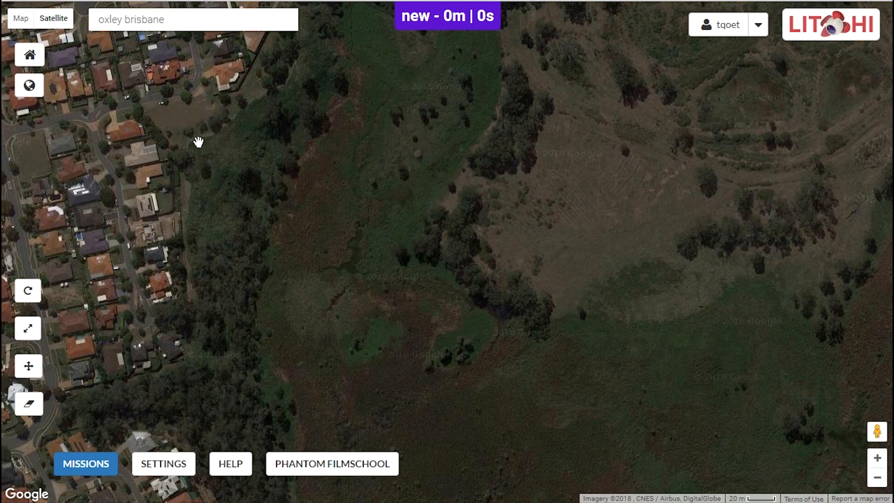
mouse_move(561, 437)
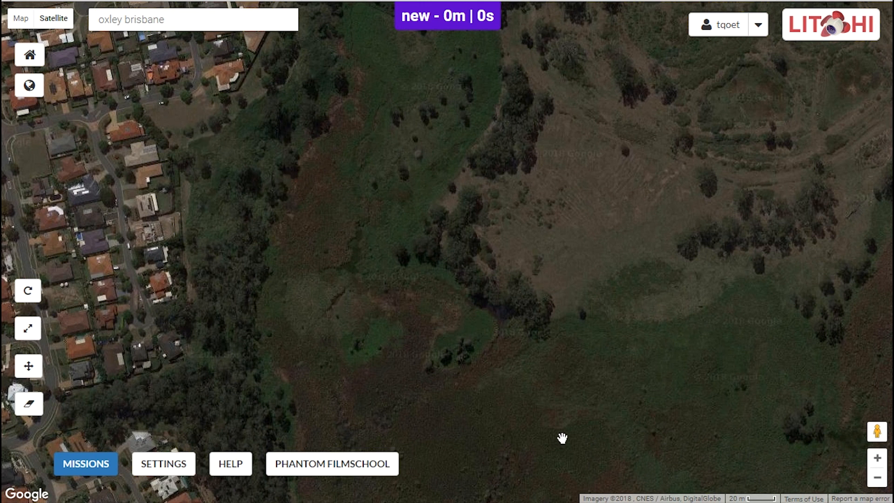
mouse_move(383, 375)
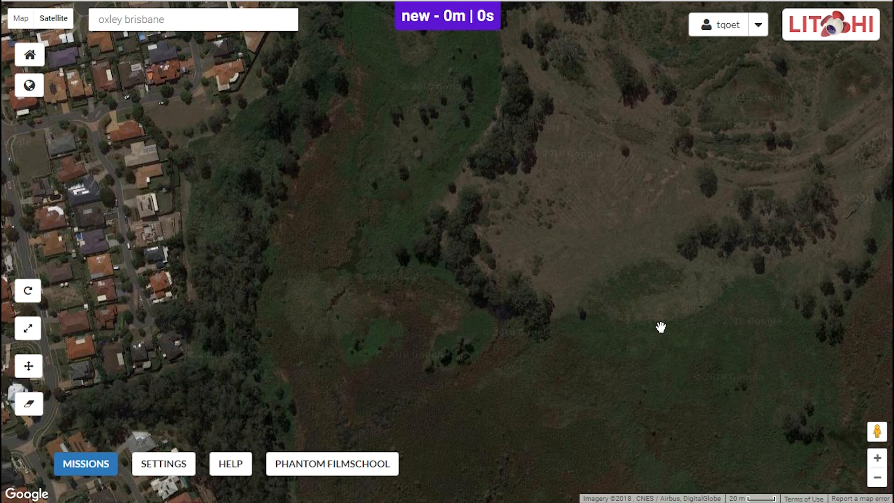
mouse_move(402, 207)
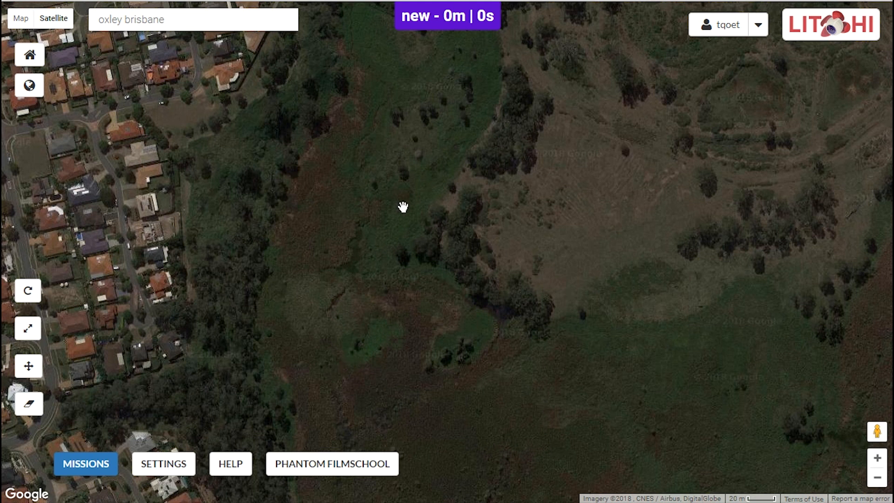
mouse_move(193, 141)
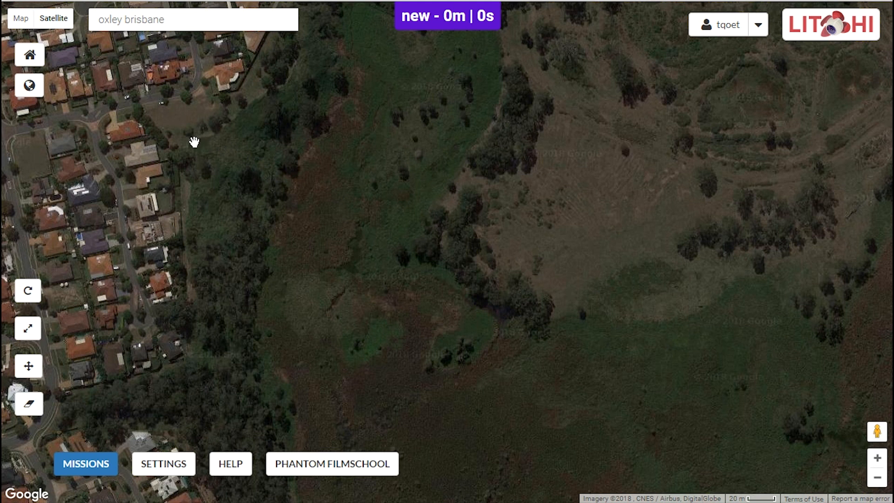
mouse_move(199, 142)
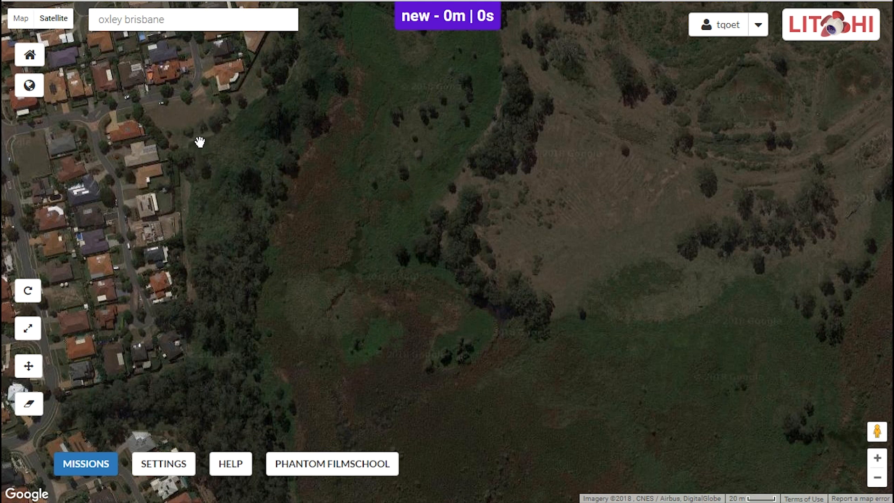
click(201, 140)
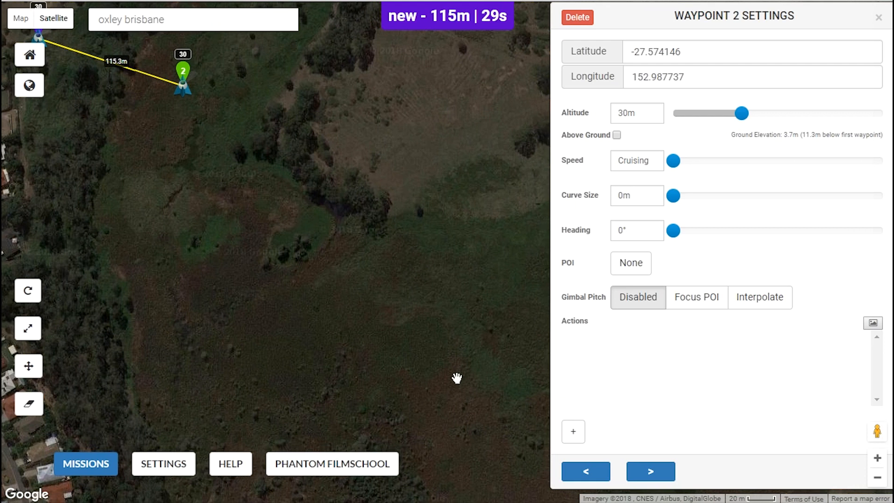
mouse_move(450, 354)
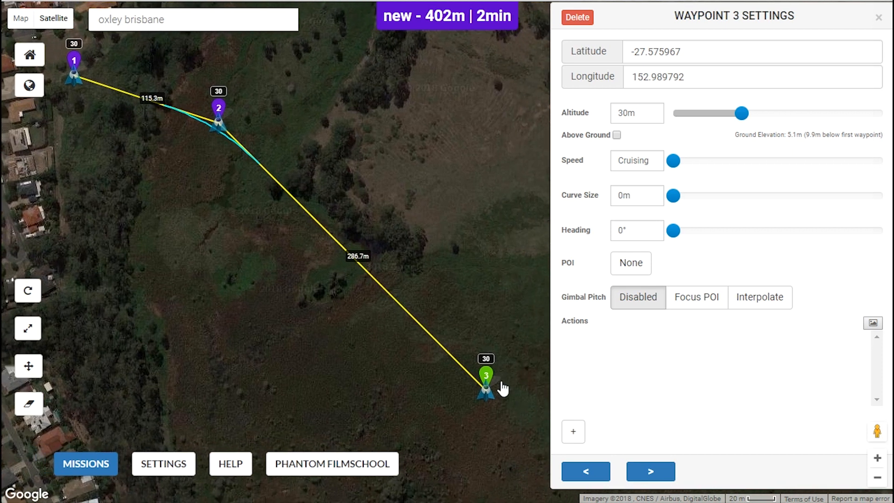
mouse_move(462, 386)
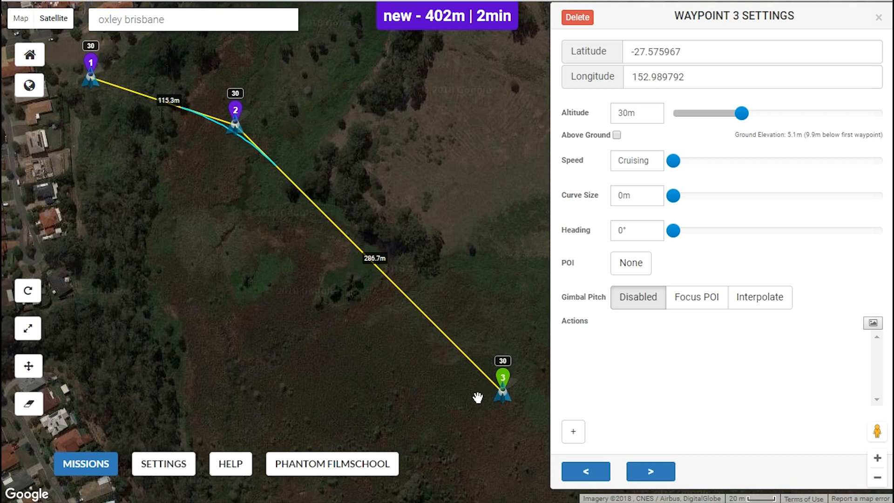
mouse_move(236, 207)
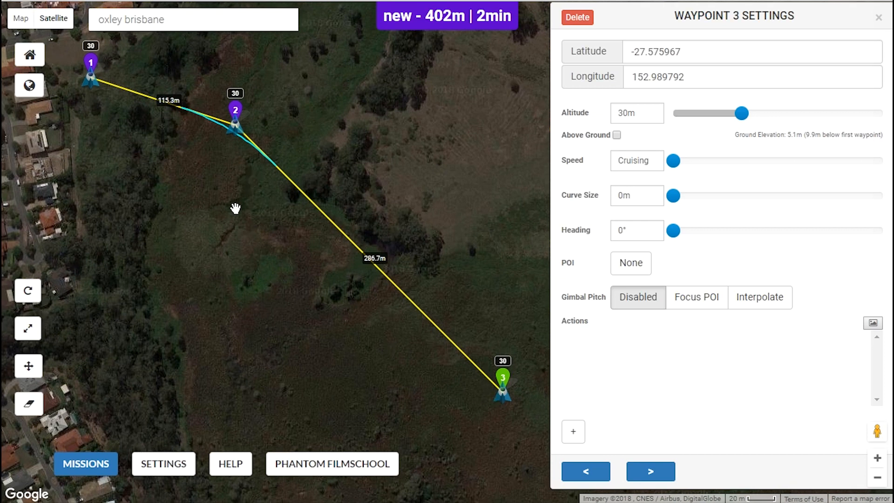
mouse_move(325, 344)
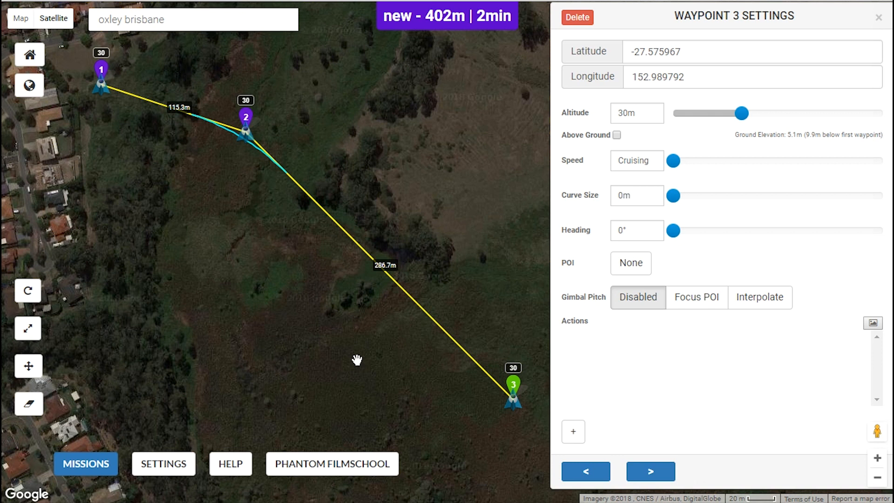
mouse_move(364, 361)
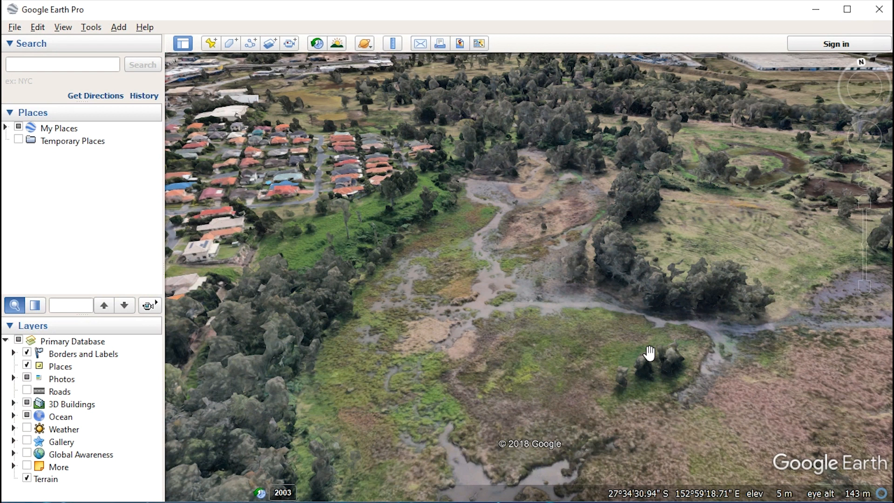
mouse_move(607, 316)
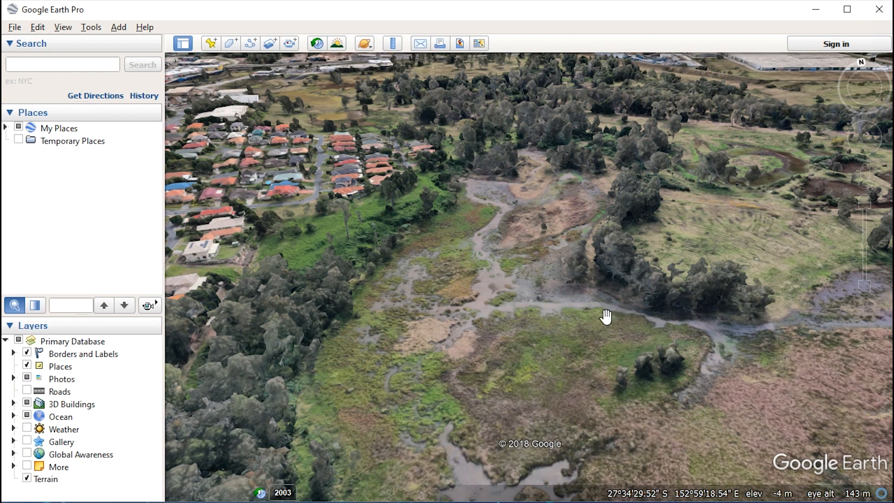
mouse_move(577, 315)
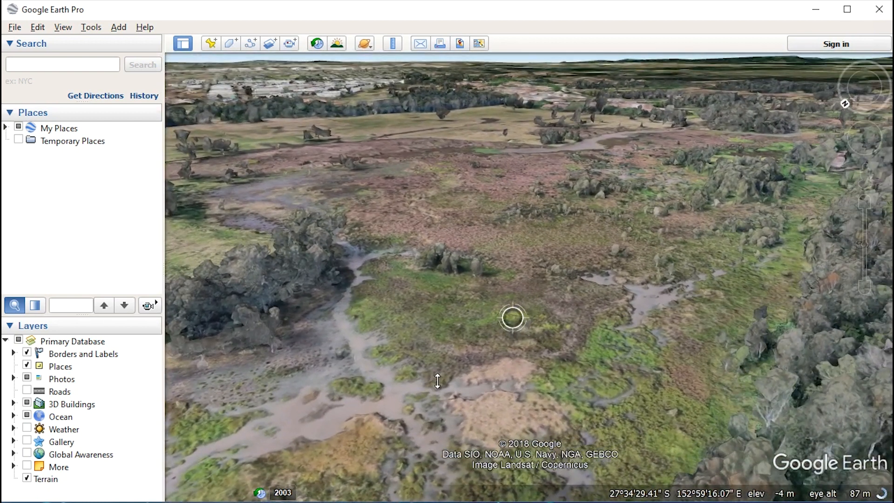
Browse the Tools and View menus and choose a display option for the low view.
click(90, 27)
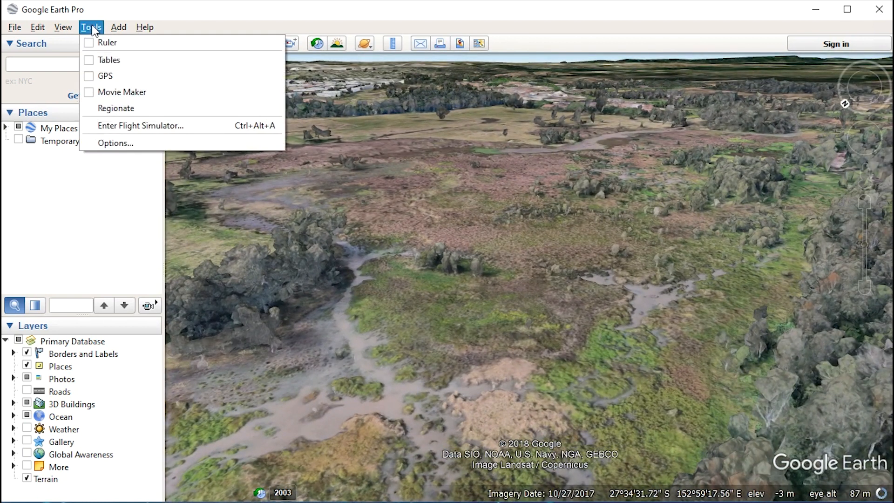
click(63, 27)
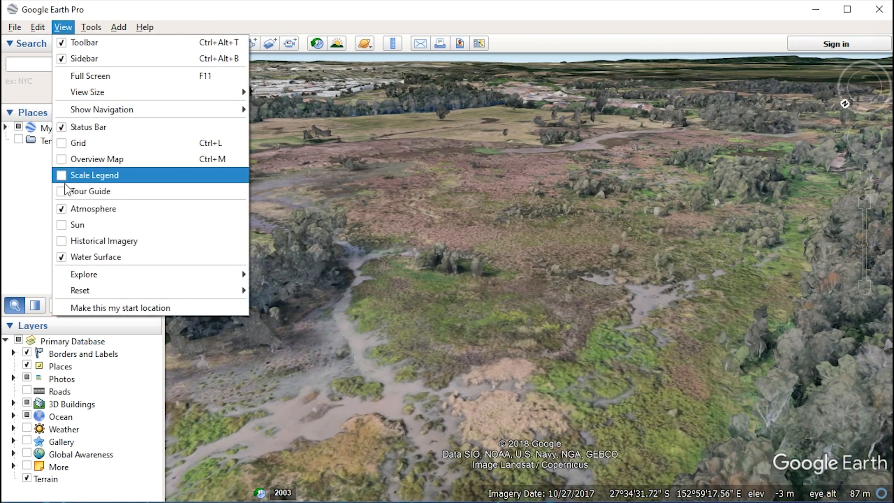
click(104, 241)
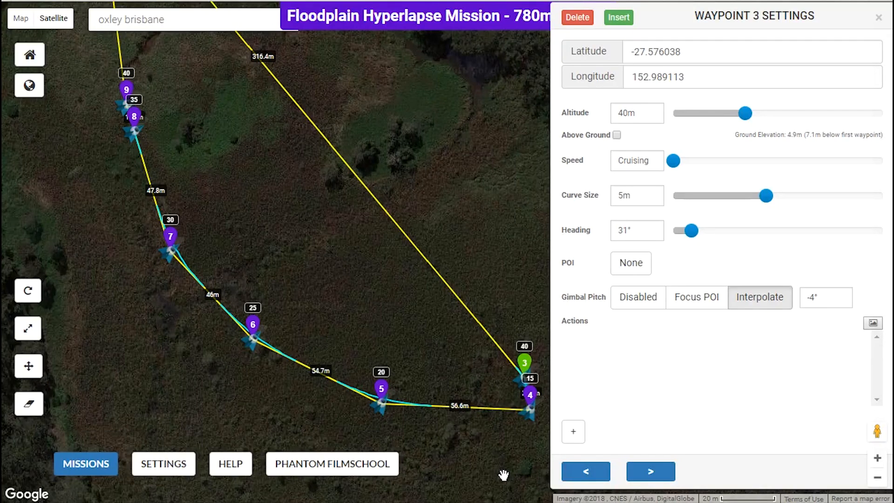
mouse_move(478, 412)
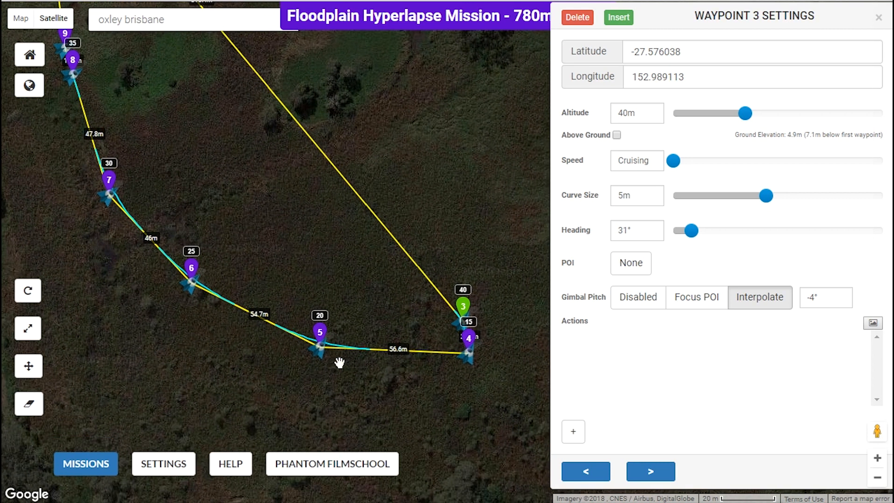
mouse_move(704, 411)
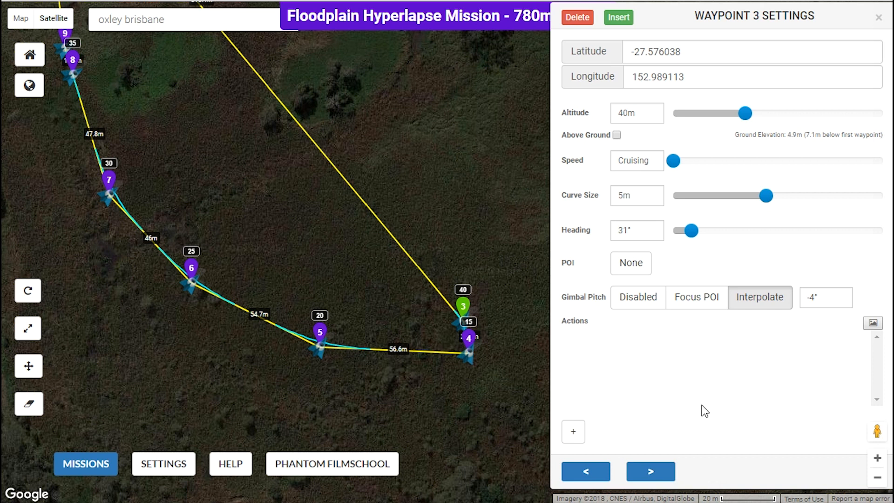
mouse_move(816, 288)
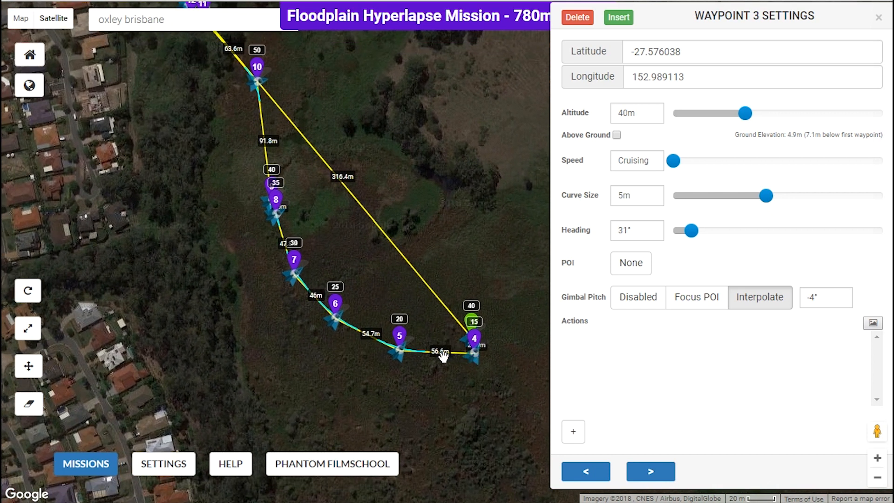
mouse_move(272, 176)
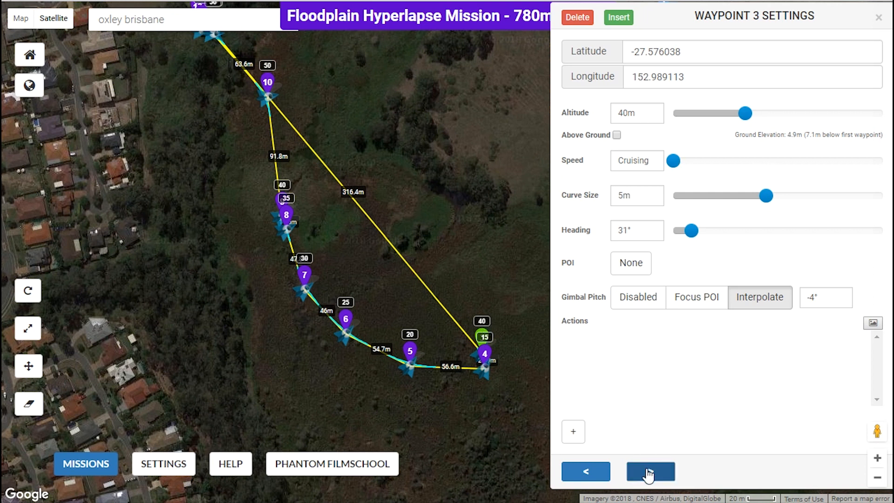
Step through waypoints 4 to 9, ending on waypoint 9: 40 m, 26.6 km/h, heading 62°, POI 1.
click(650, 472)
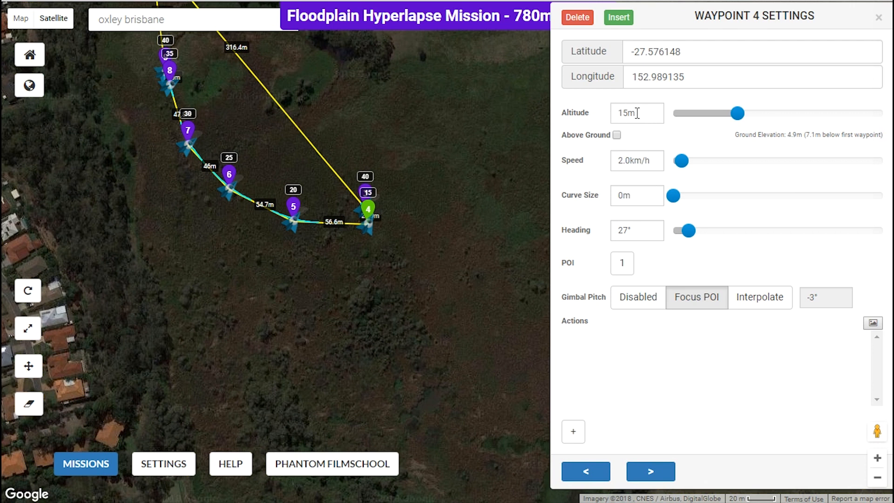
mouse_move(288, 208)
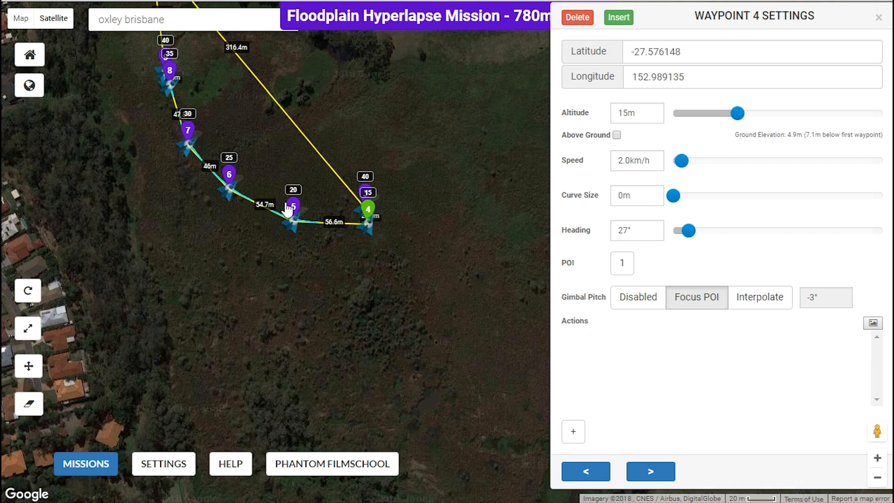
mouse_move(444, 289)
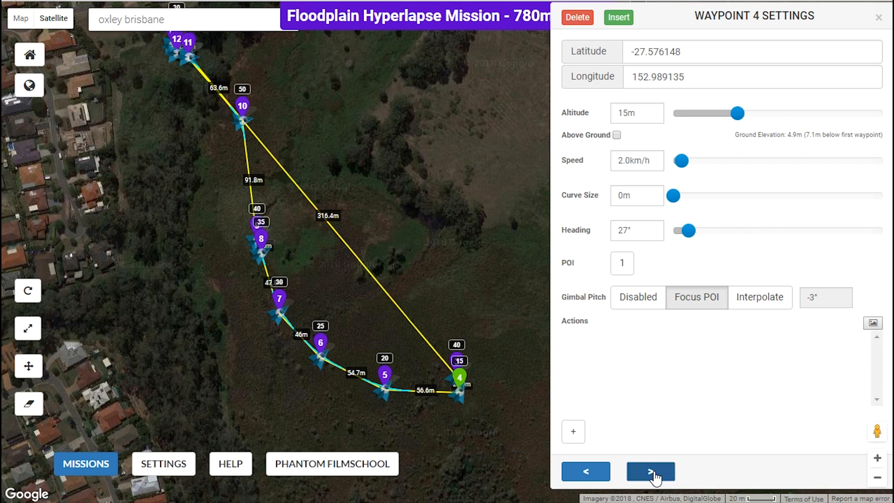
click(650, 471)
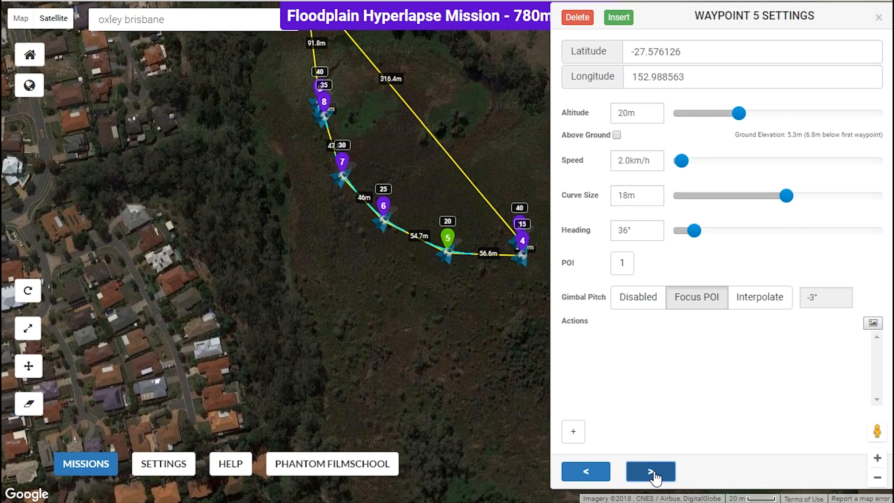
click(650, 471)
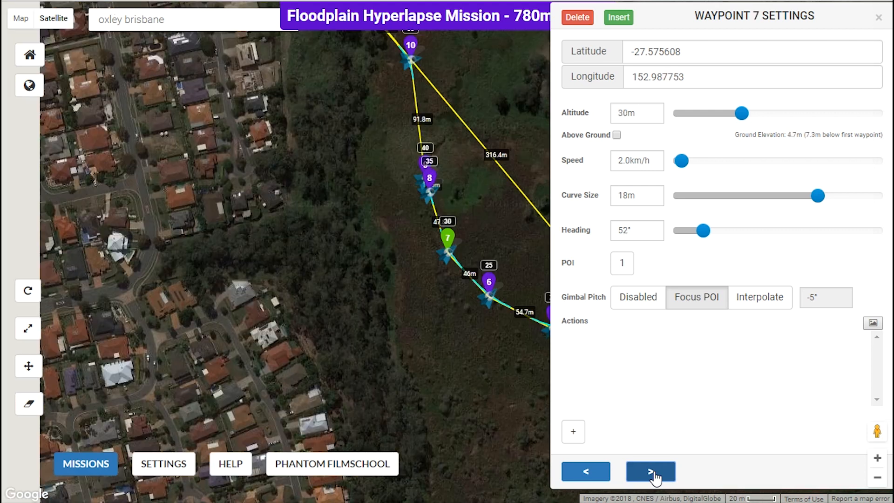
click(650, 471)
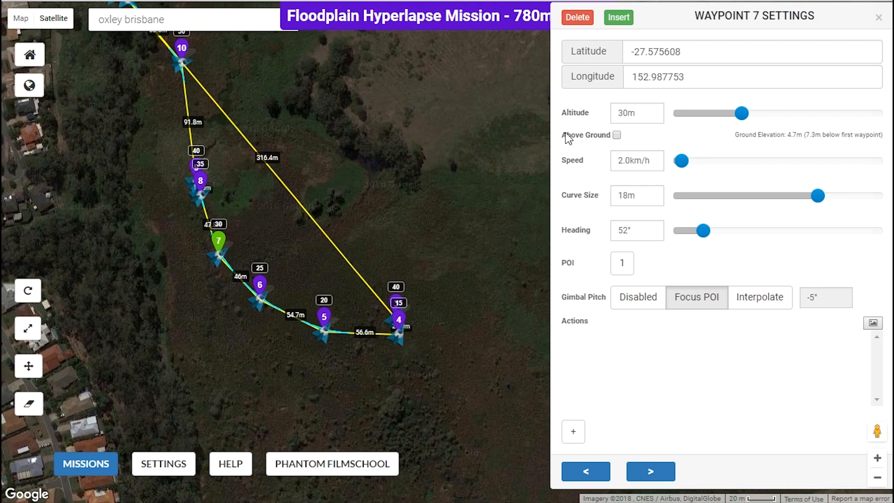
click(650, 471)
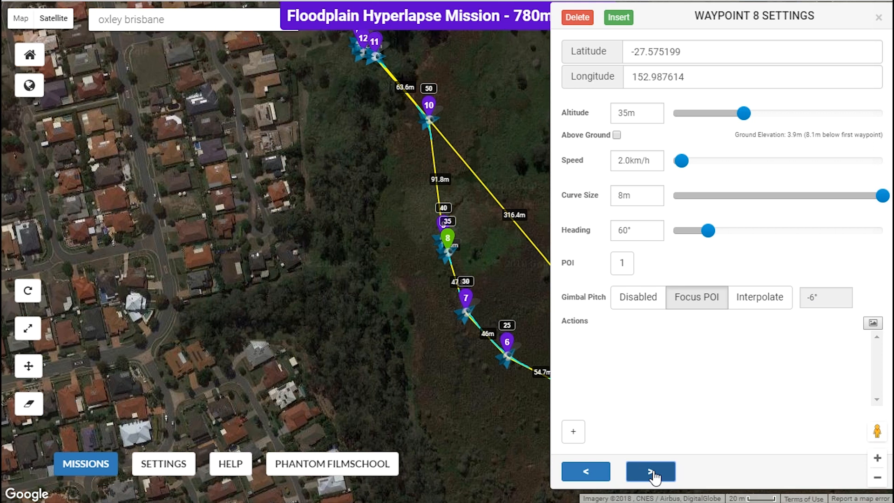
click(649, 471)
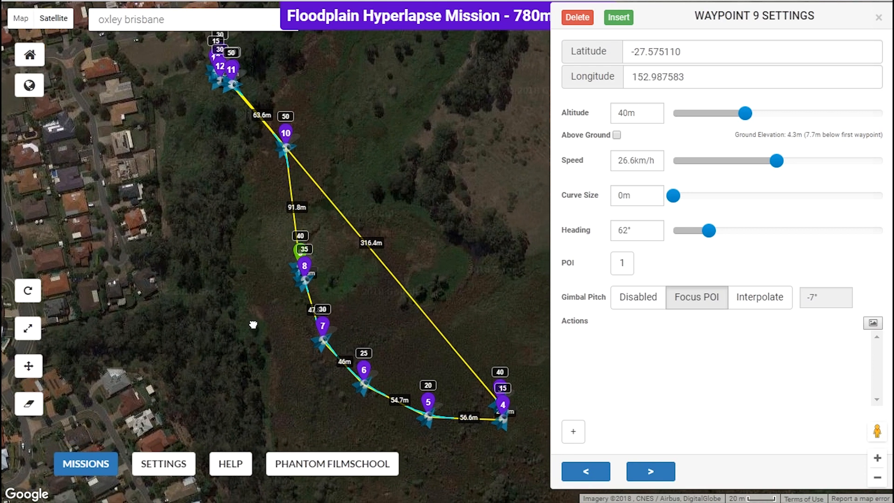
mouse_move(215, 313)
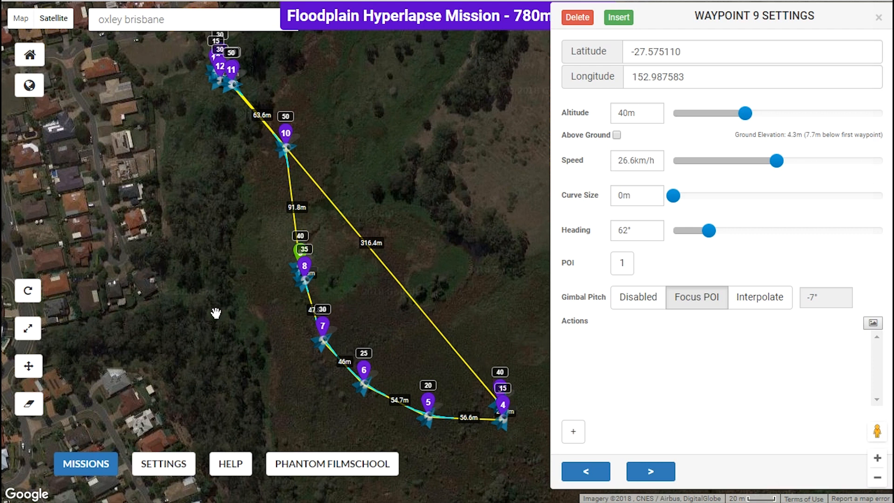
click(86, 462)
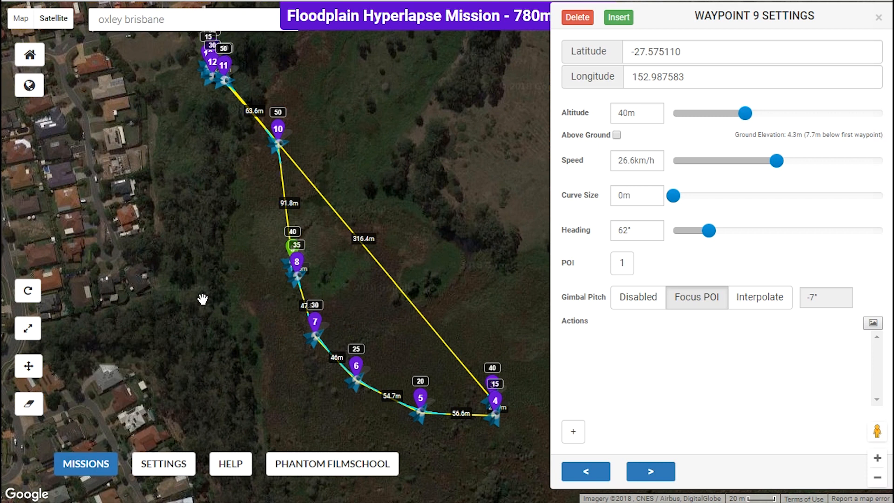
mouse_move(219, 329)
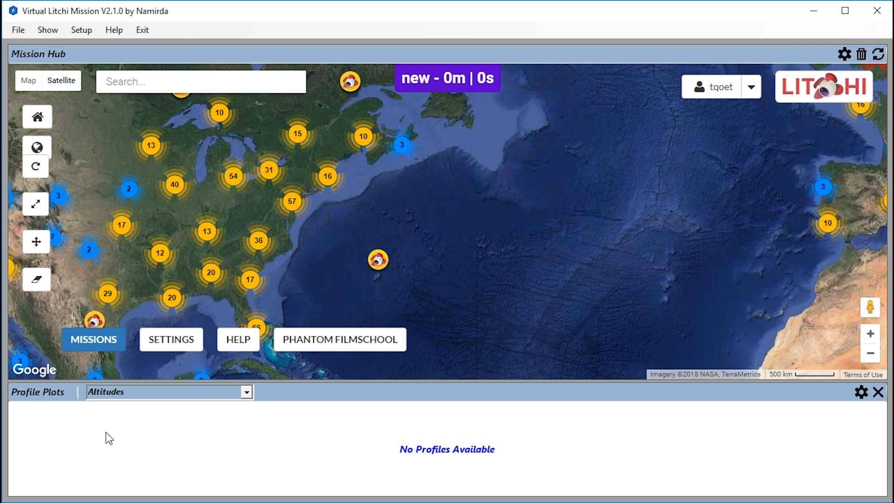
mouse_move(102, 247)
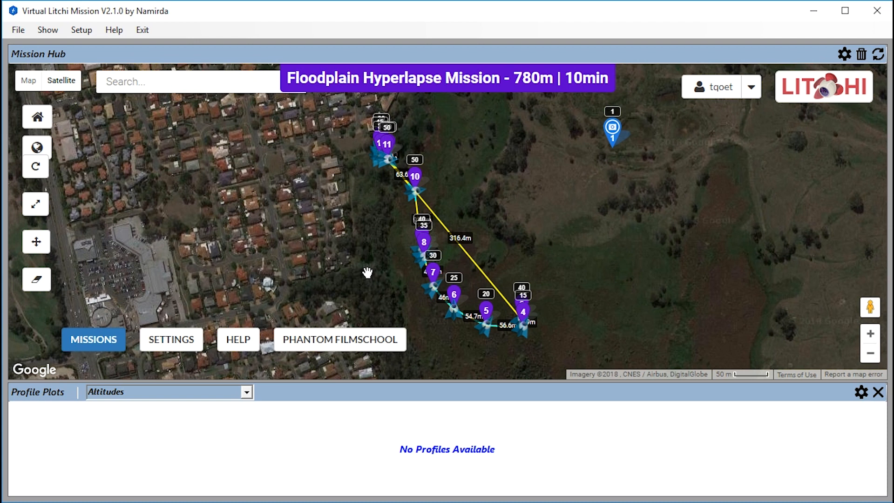
mouse_move(404, 191)
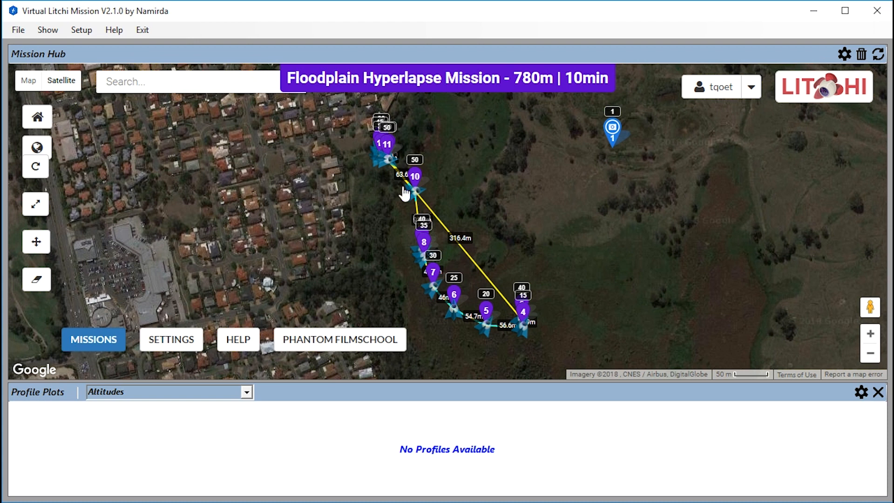
mouse_move(343, 227)
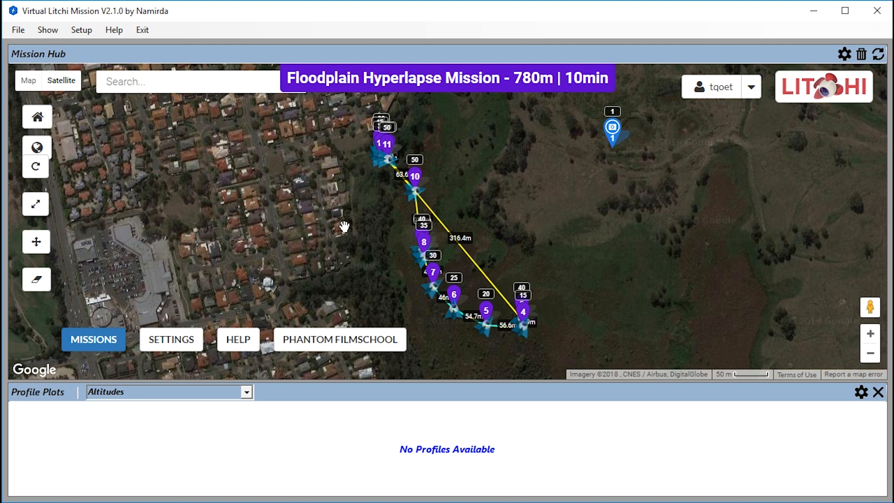
mouse_move(353, 439)
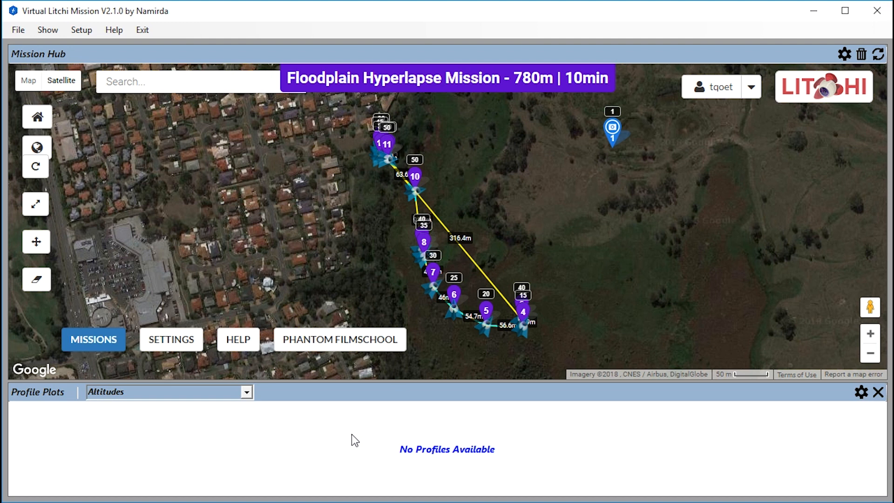
mouse_move(329, 447)
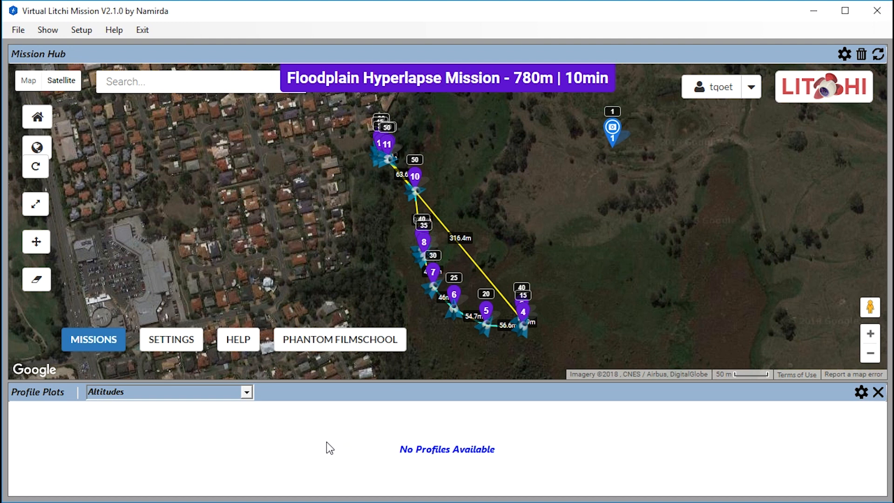
mouse_move(285, 447)
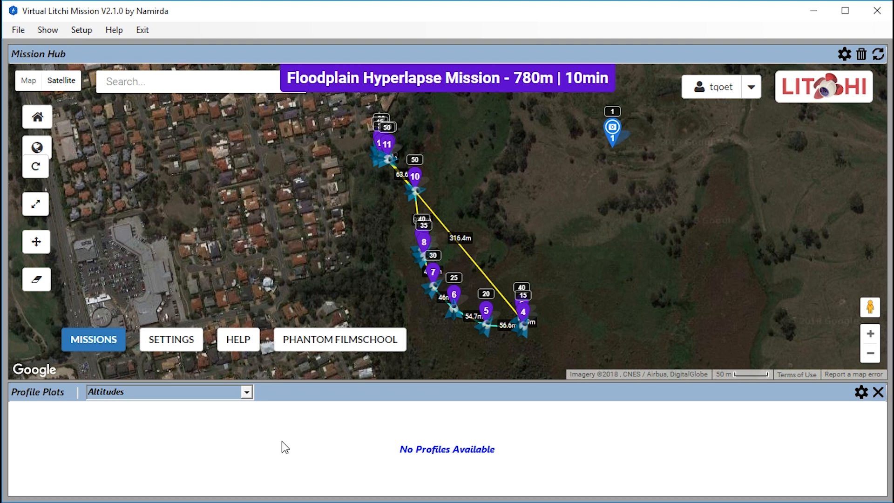
mouse_move(269, 455)
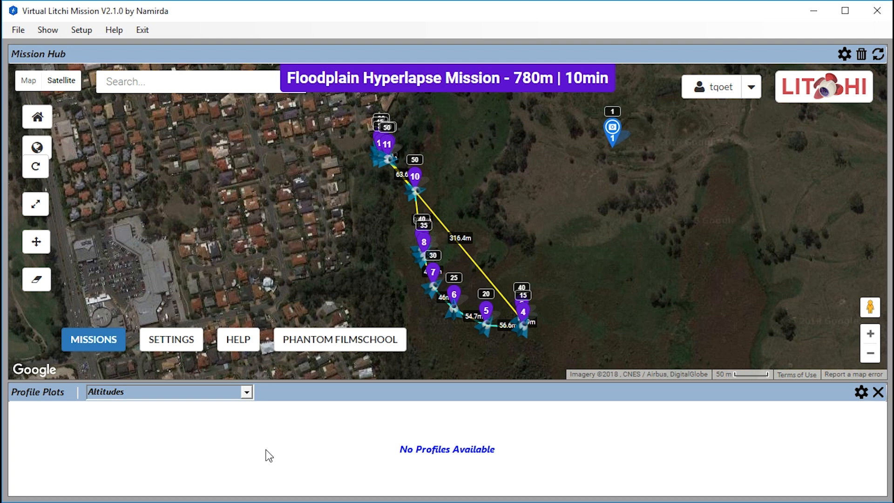
Export the Floodplain Hyperlapse Mission as a KML 3D Path from the Missions menu.
click(93, 339)
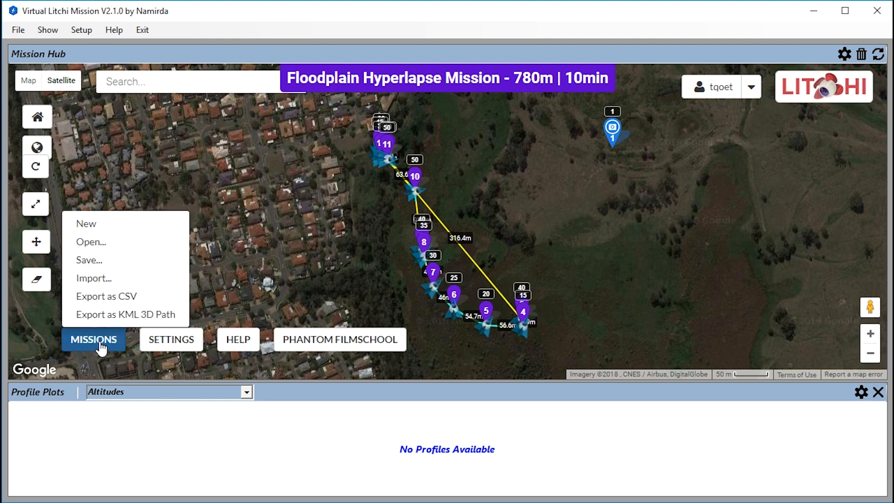
mouse_move(106, 296)
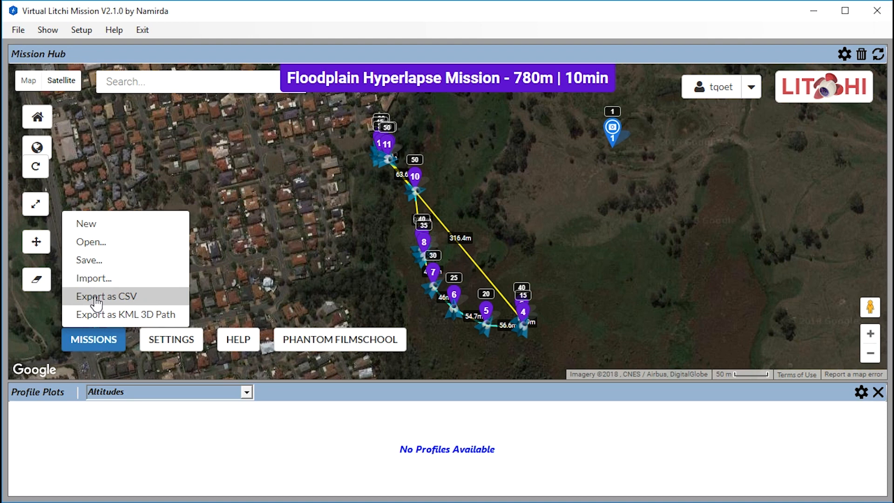
click(127, 314)
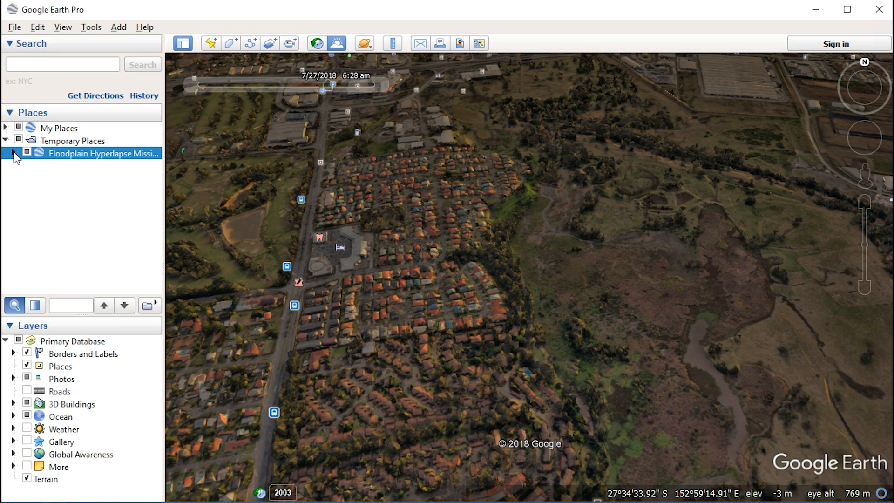
Expand Floodplain Hyperlapse Mission under Temporary Places and load the Virtual Mission tour.
click(6, 154)
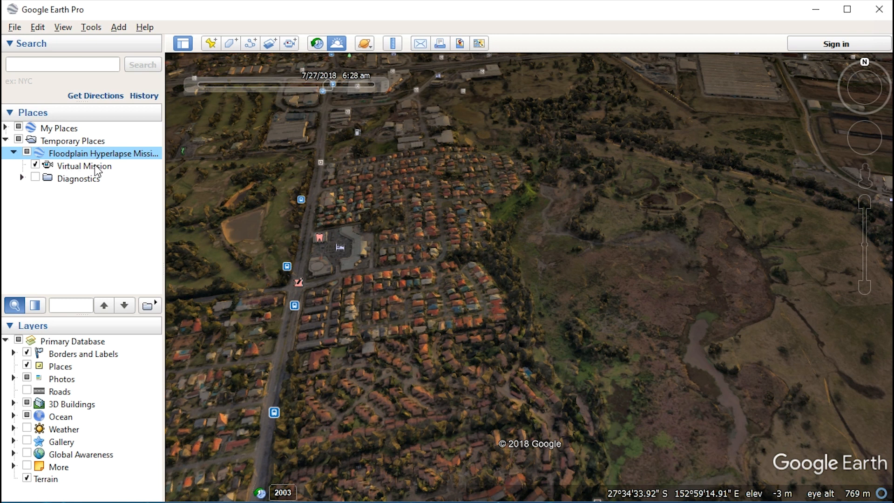
mouse_move(94, 171)
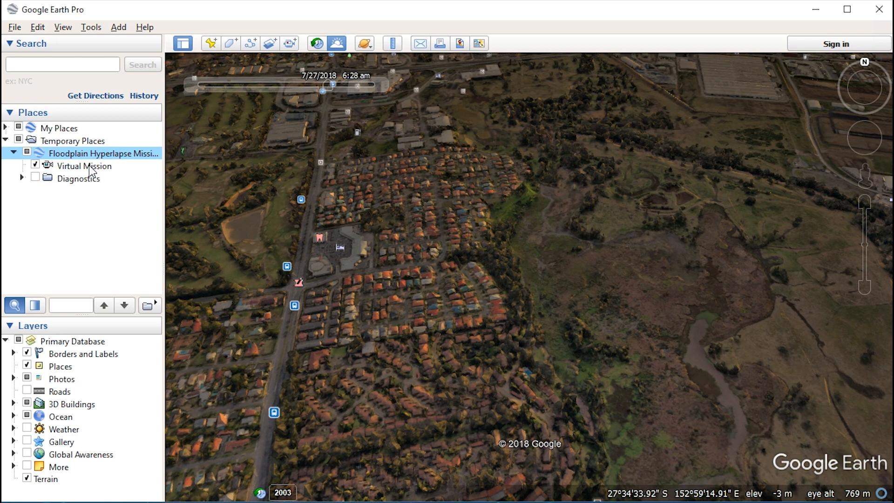
double_click(84, 166)
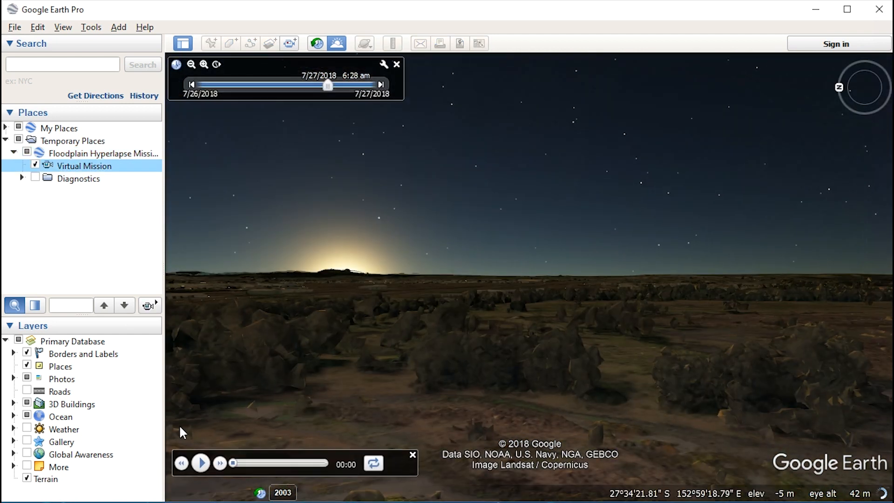
Play the Virtual Mission tour low over the floodplain and pause it partway.
click(201, 463)
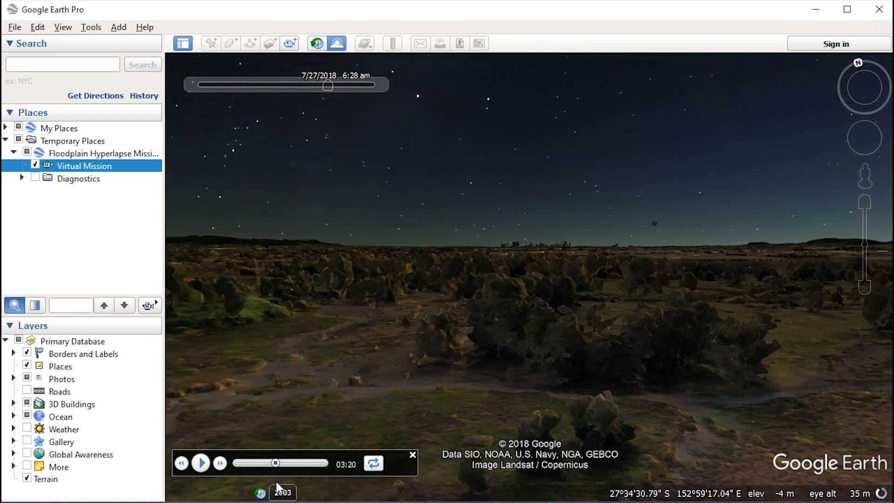
click(200, 462)
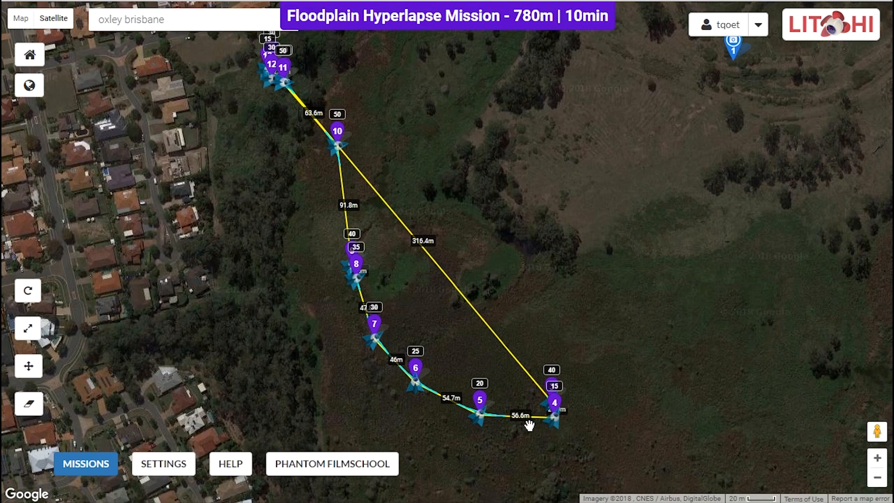
mouse_move(383, 340)
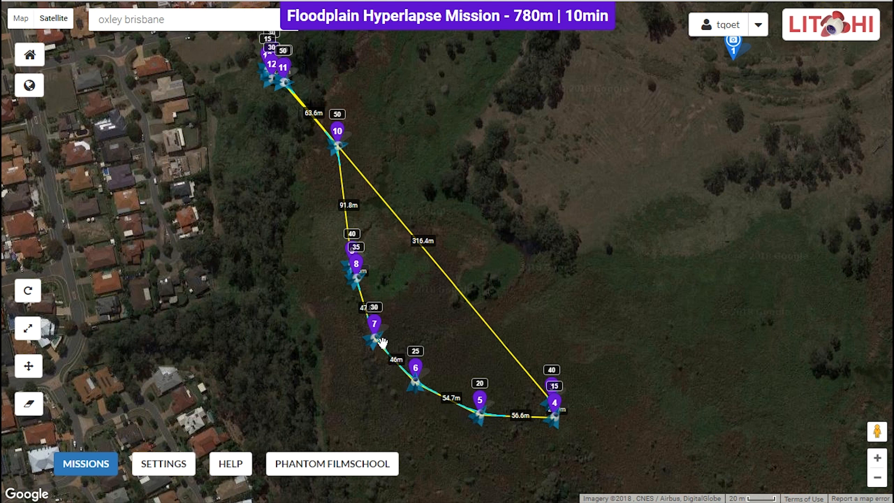
mouse_move(417, 384)
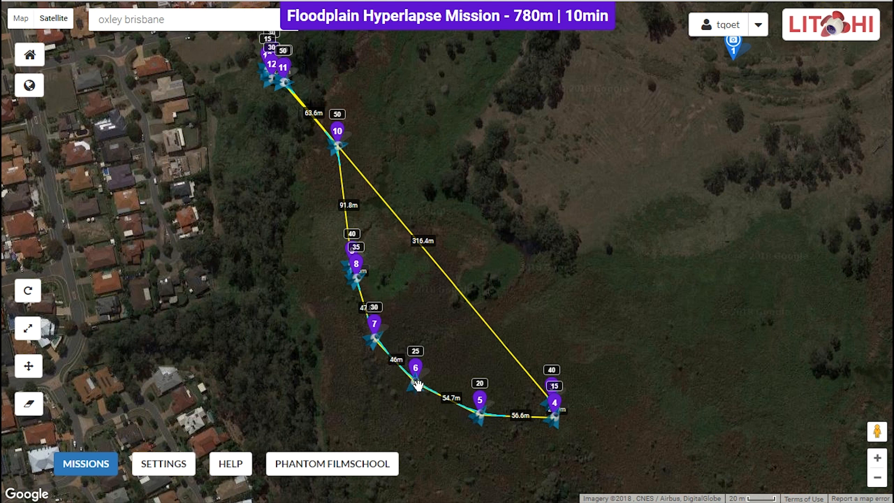
mouse_move(426, 419)
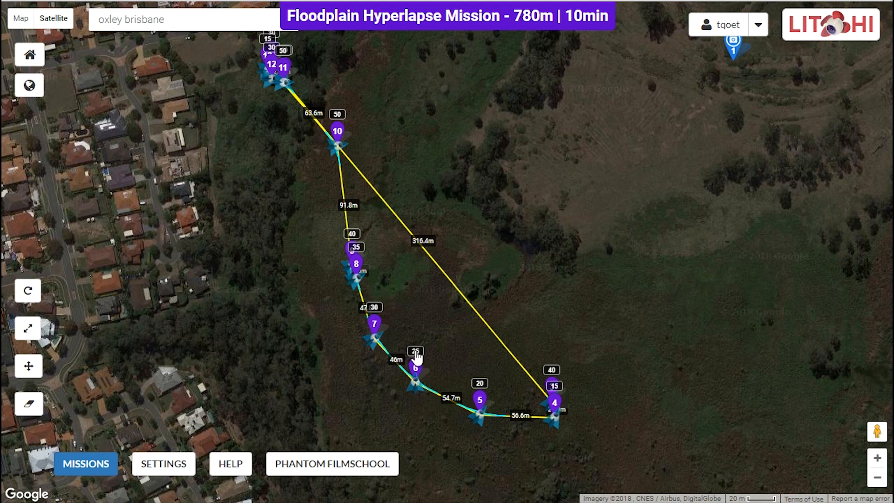
Show waypoint 6's settings: 25 m altitude, 2.0 km/h, 18 m curve, heading 0°.
click(415, 368)
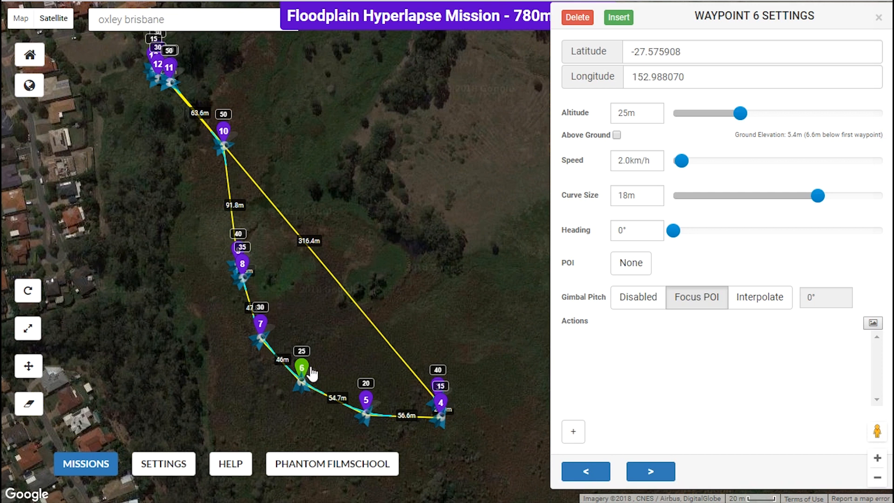
mouse_move(601, 390)
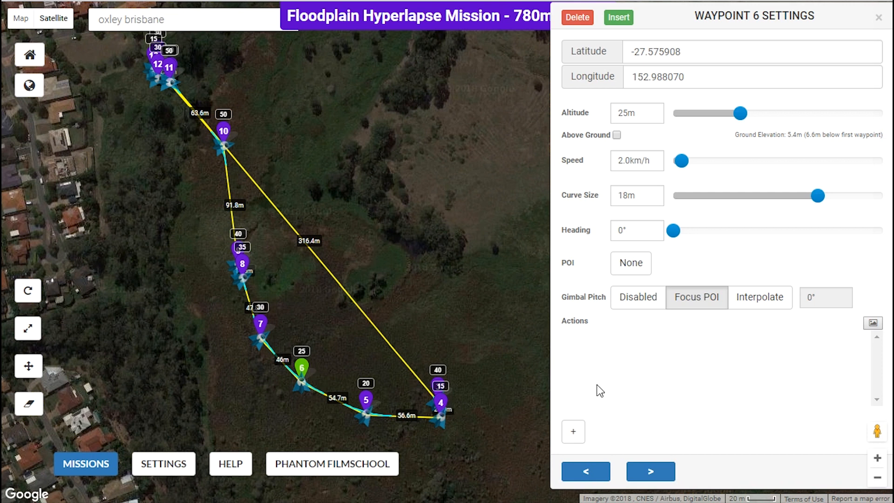
mouse_move(695, 388)
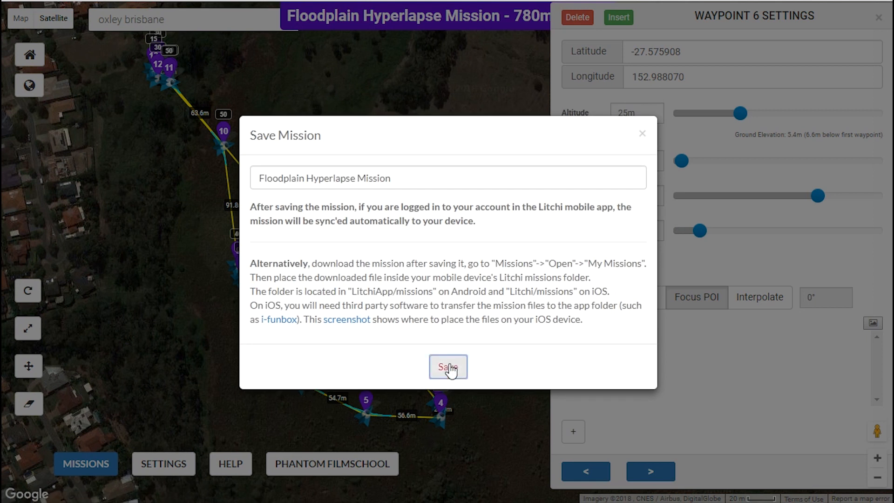
Save the mission under its existing name Floodplain Hyperlapse Mission.
click(447, 367)
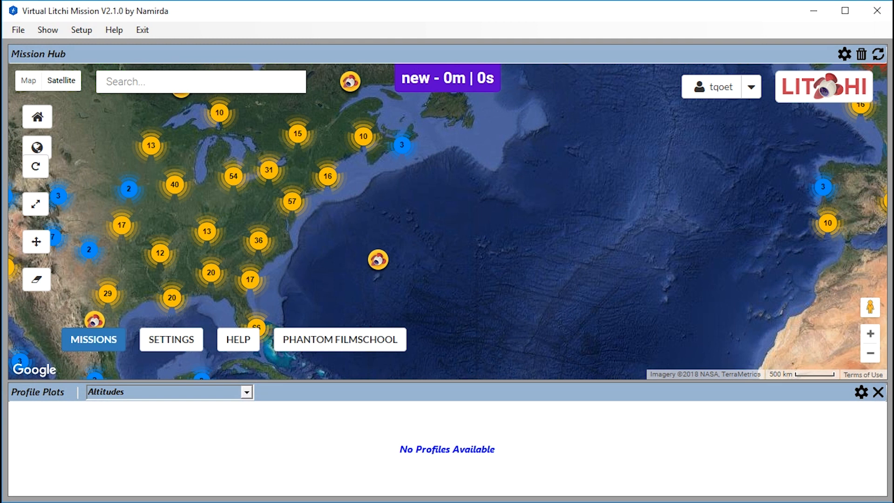
mouse_move(207, 469)
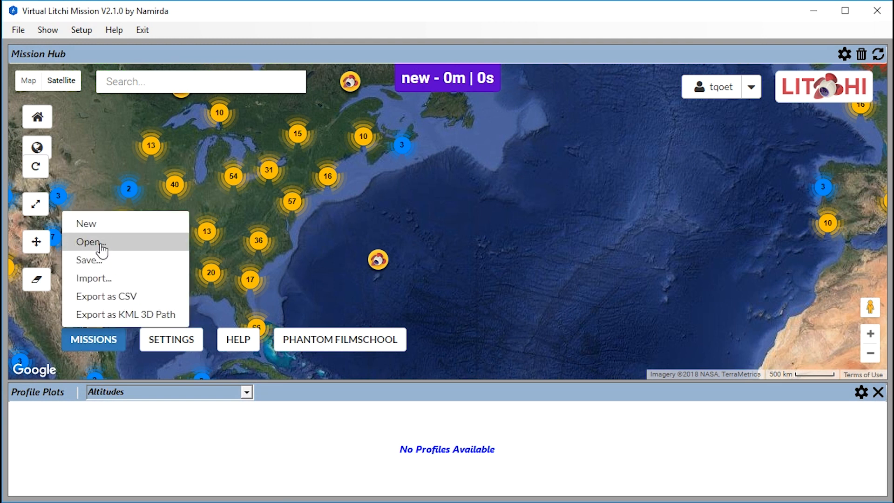
Reopen the saved Floodplain Hyperlapse Mission (780 m, 10 min) from My Missions.
click(89, 242)
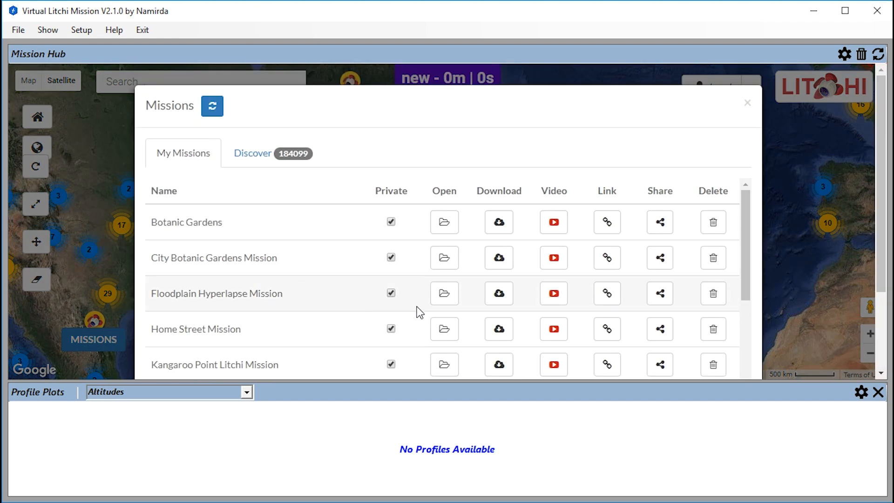
click(443, 293)
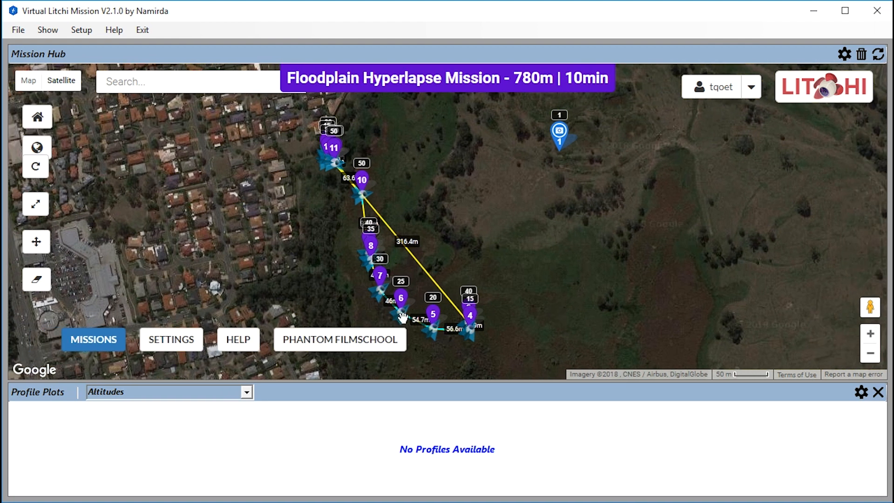
Play the reloaded Virtual Mission tour and pause it at about 00:52 over the floodplain.
click(93, 339)
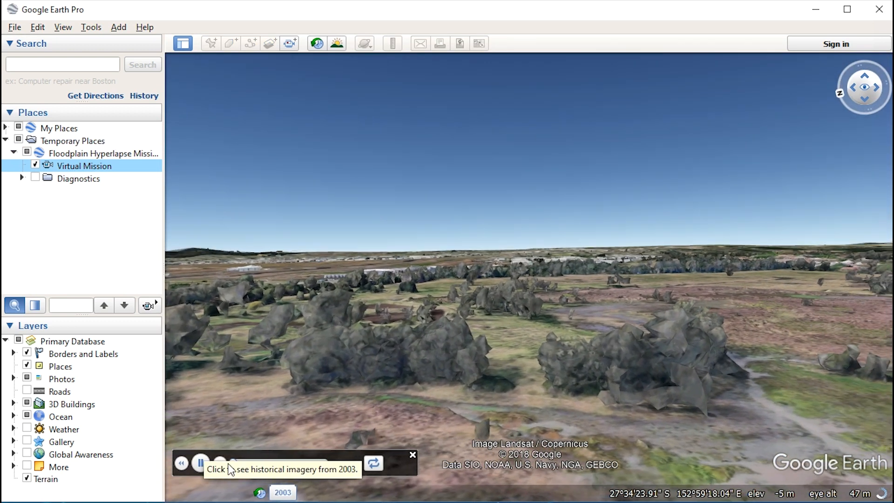
click(200, 463)
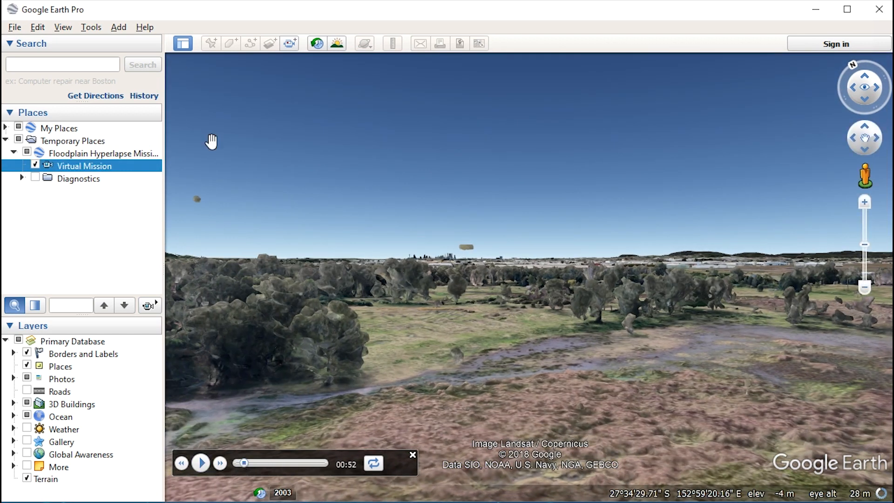
click(62, 27)
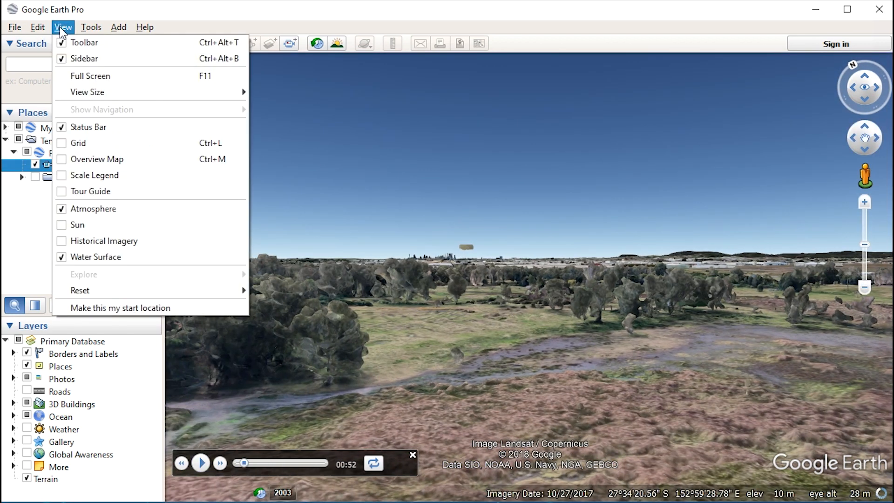
Light the scene by the real sun at 6:30 am on 7/27/2018 and pause the tour at the sunrise view.
click(105, 241)
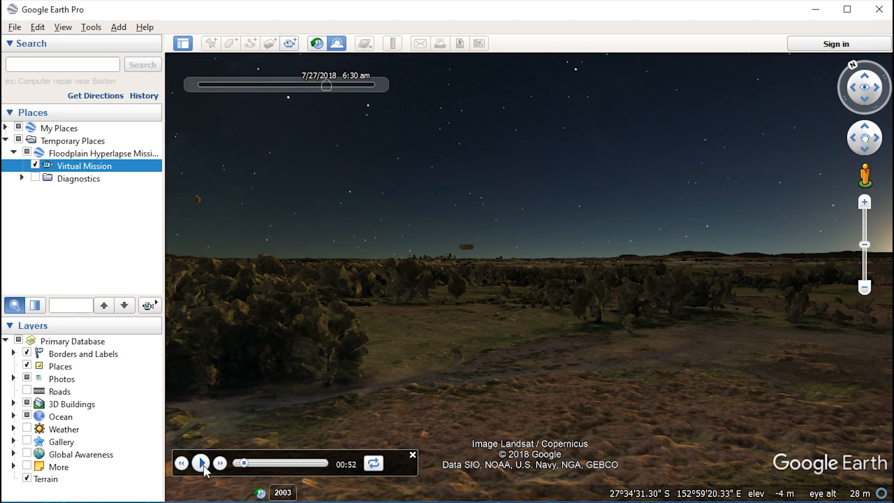
click(200, 463)
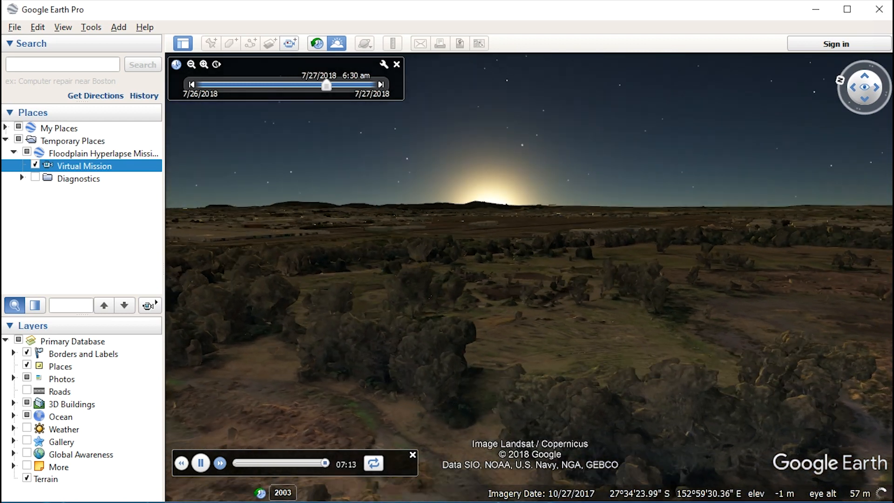
click(200, 463)
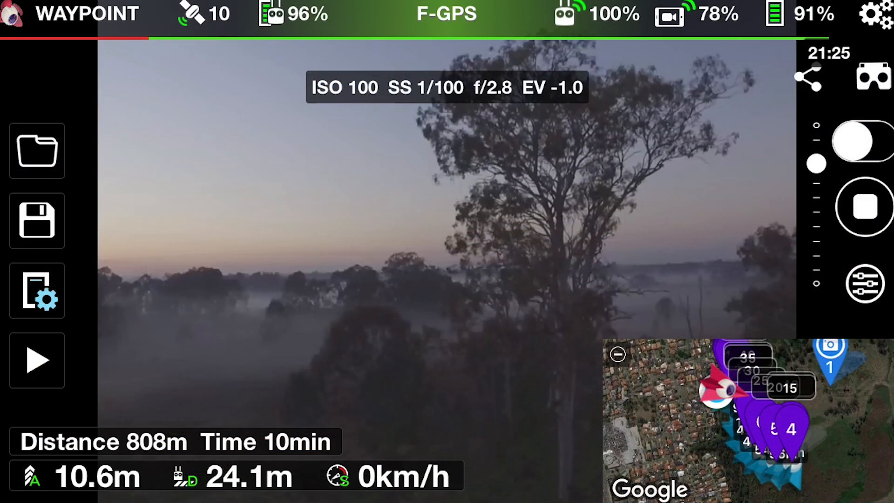
Start flying the 808 m, 10-minute waypoint mission and confirm the Start Mission dialog.
click(36, 360)
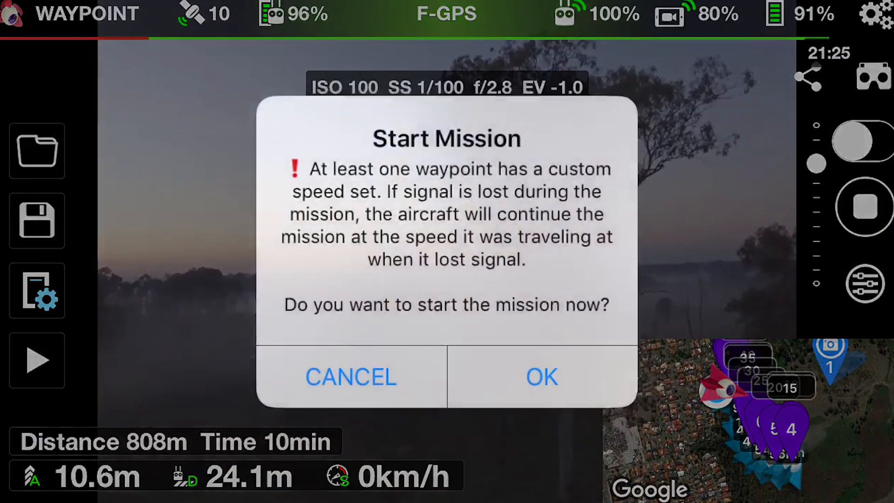
click(541, 376)
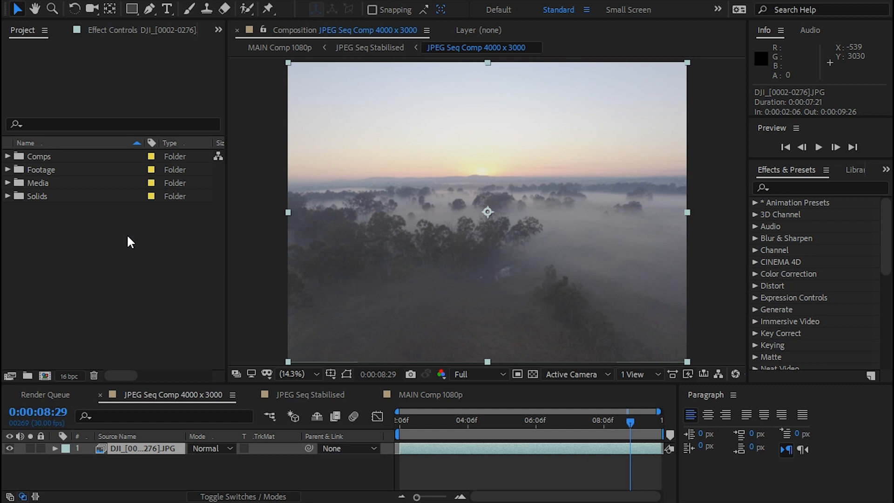
Inspect the Media folder contents, then switch to the JPEG Seq Stabilised composition.
click(8, 182)
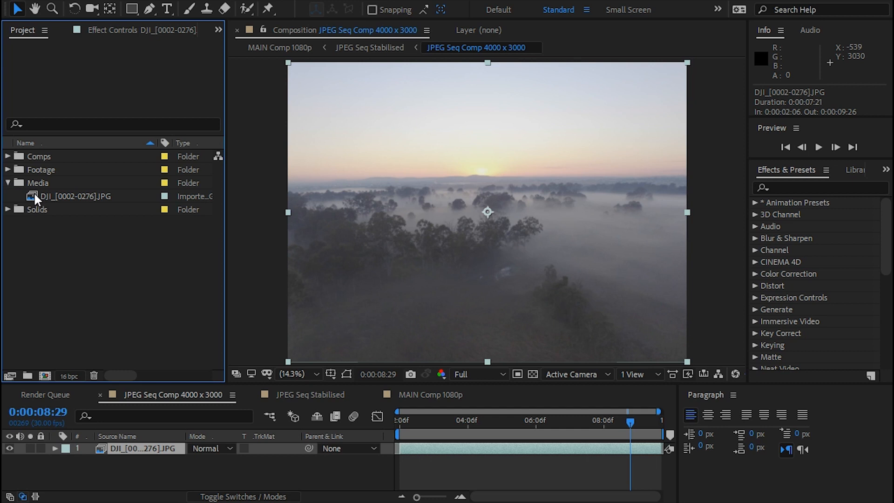
click(8, 183)
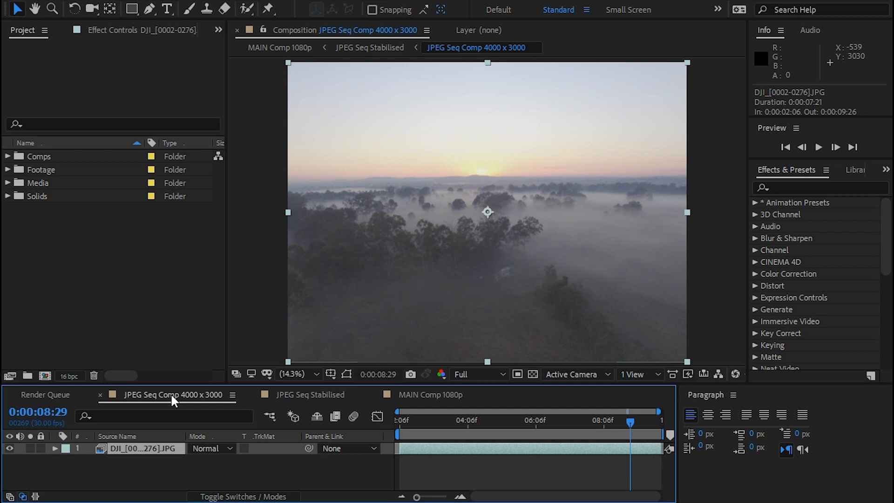
mouse_move(433, 222)
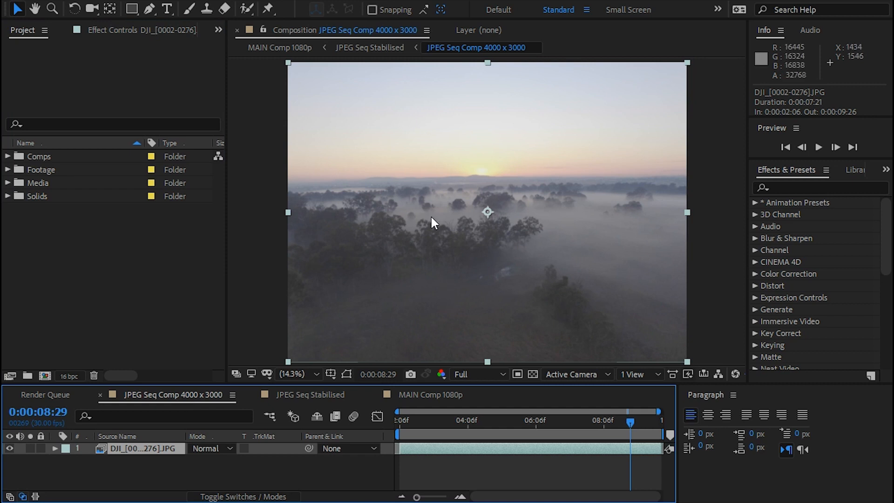
mouse_move(523, 248)
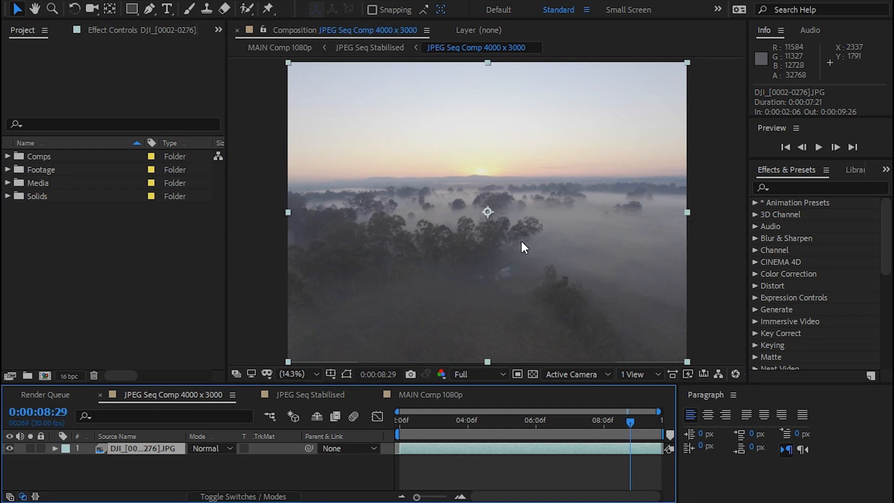
mouse_move(307, 317)
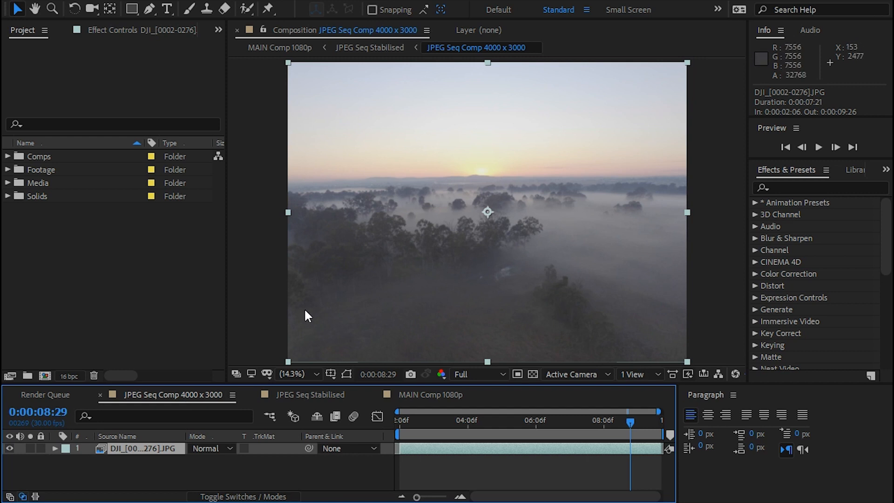
mouse_move(541, 325)
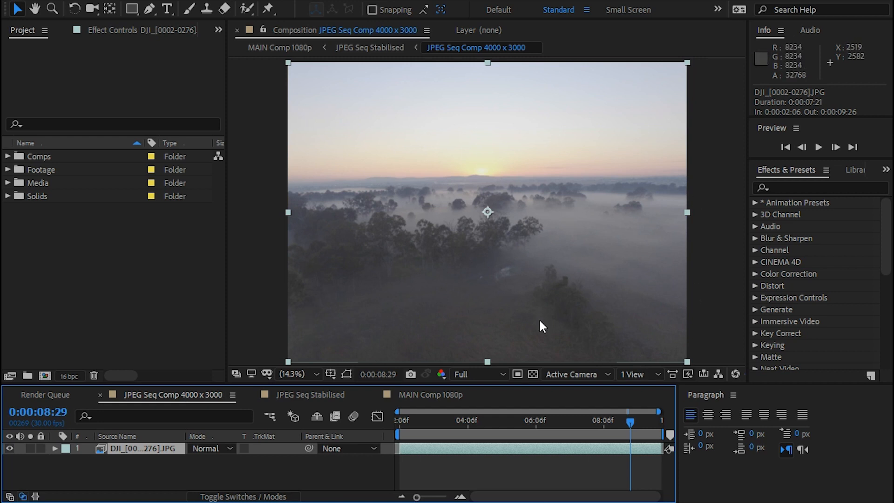
mouse_move(535, 301)
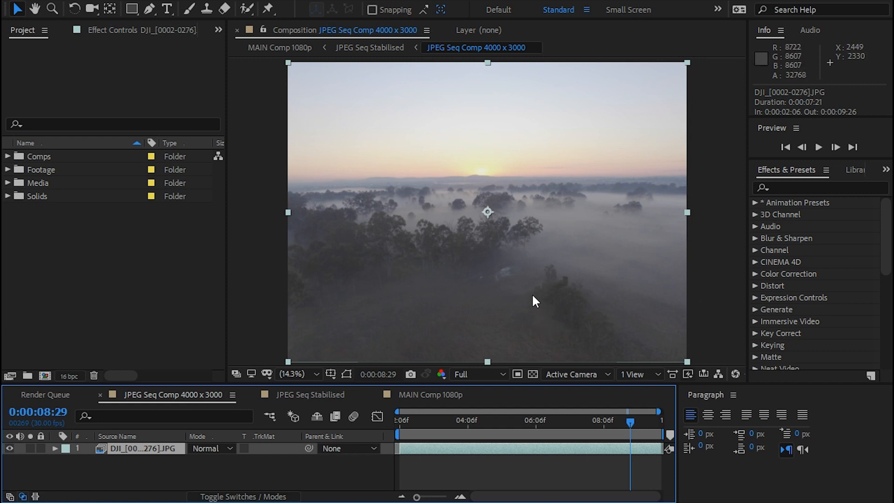
mouse_move(529, 302)
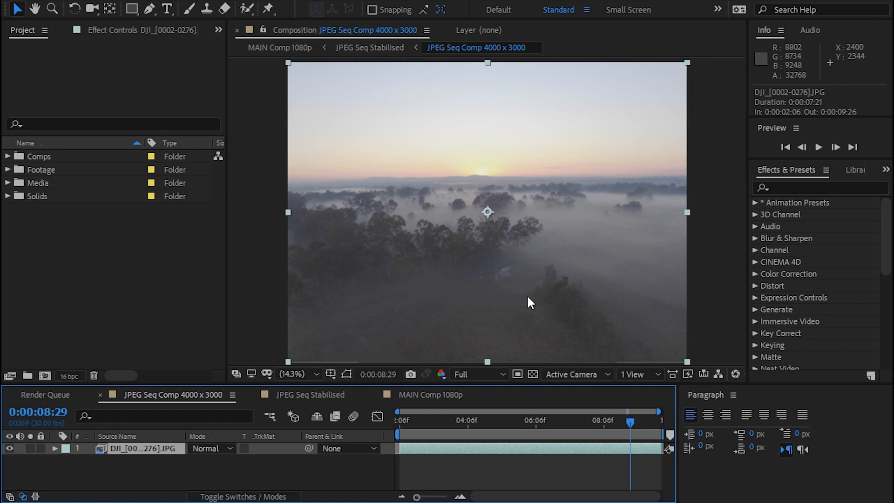
mouse_move(181, 403)
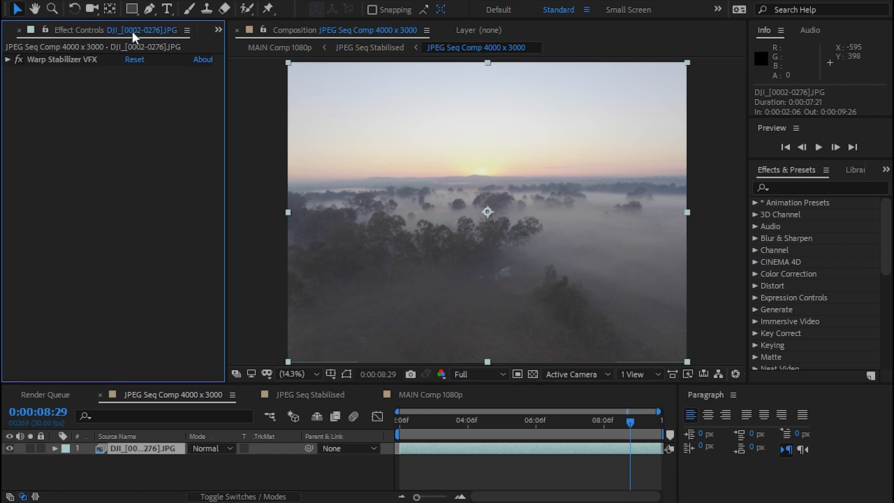
mouse_move(188, 401)
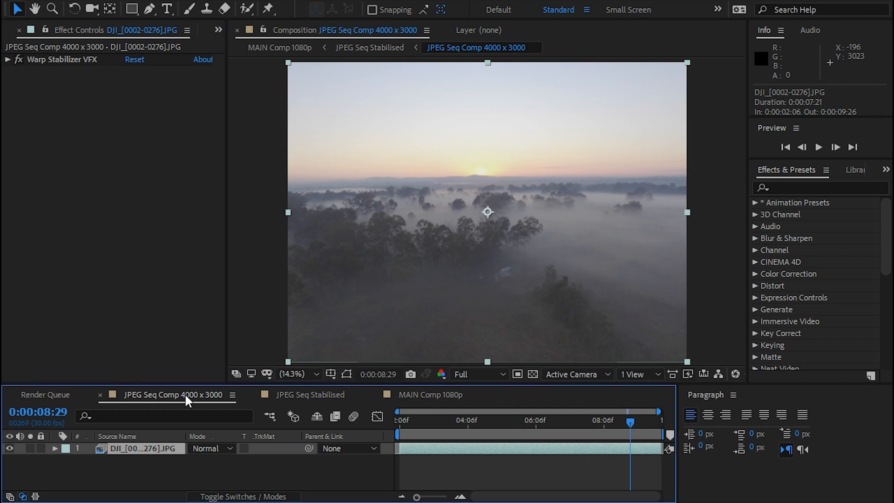
click(310, 394)
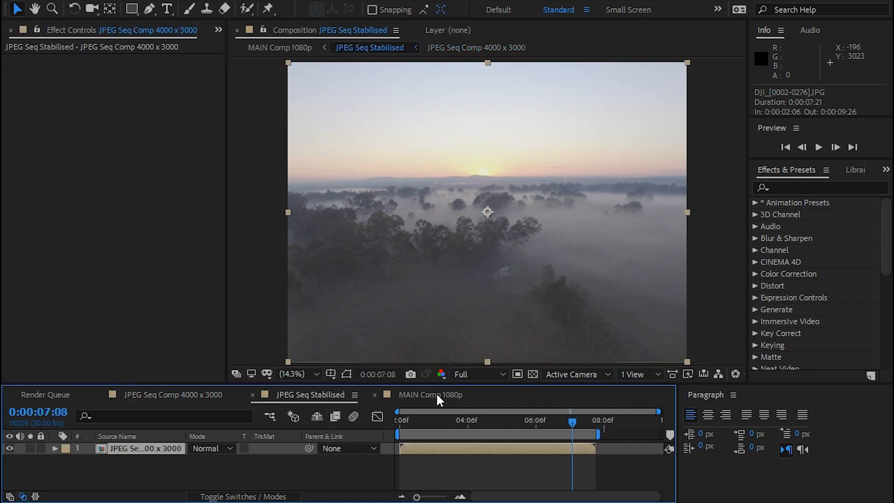
mouse_move(508, 423)
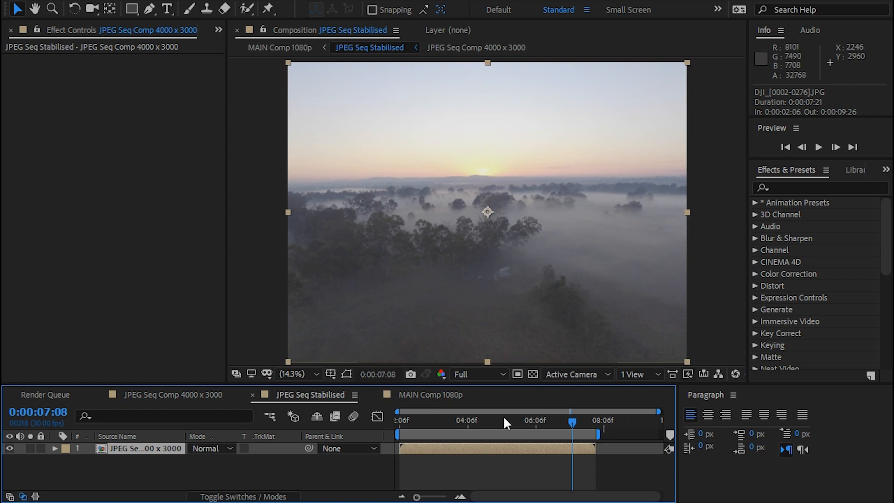
Switch to the MAIN Comp 1080p composition to review its Levels and Hue/Saturation grade.
click(424, 395)
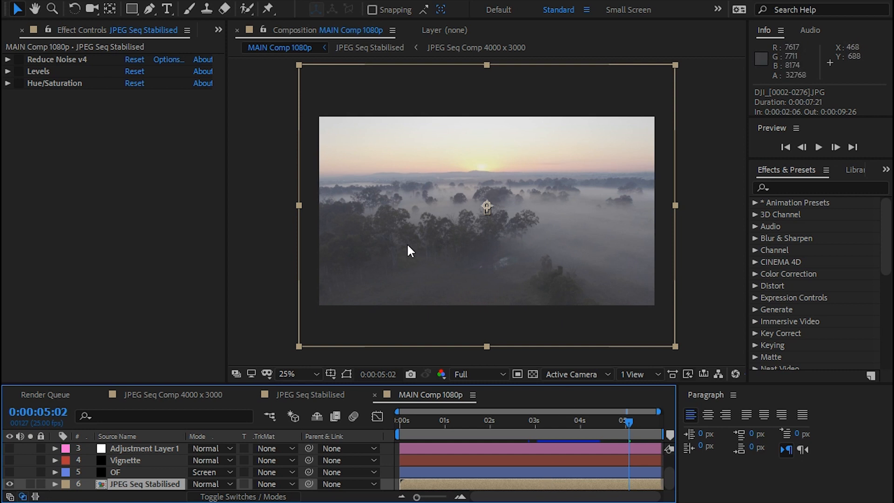
mouse_move(677, 467)
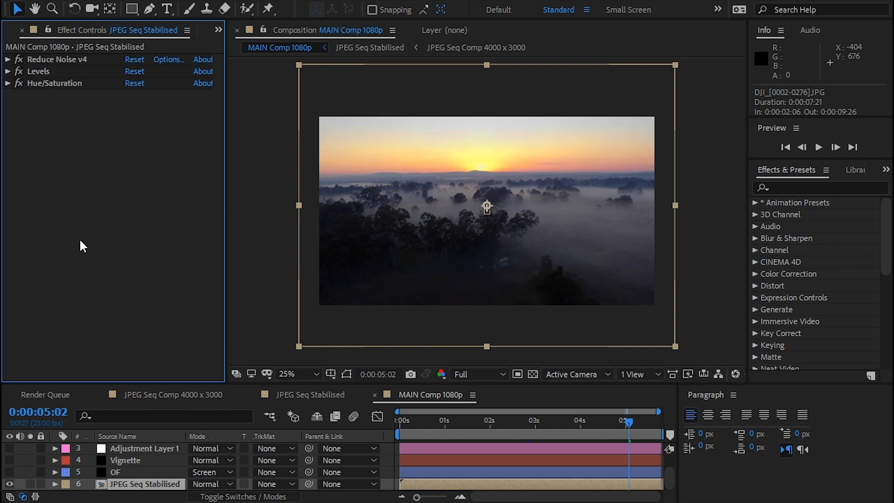
mouse_move(180, 467)
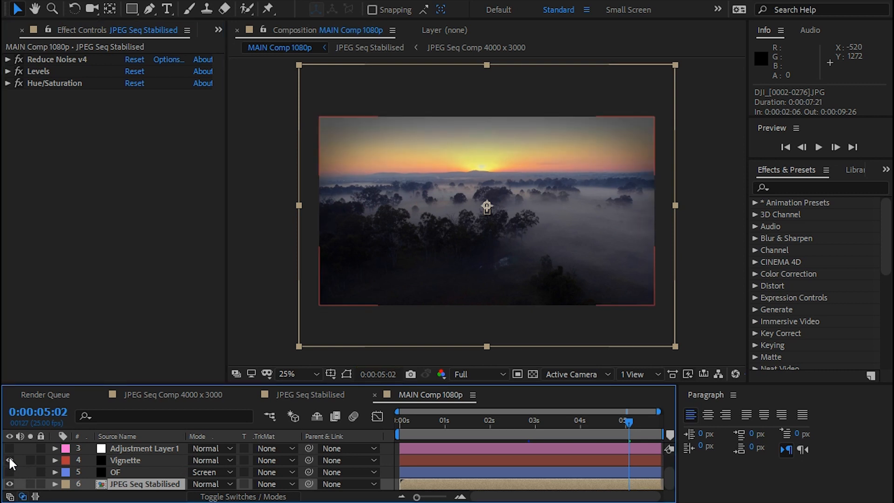
Make the Vignette layer visible in MAIN Comp 1080p to darken the frame edges.
click(9, 460)
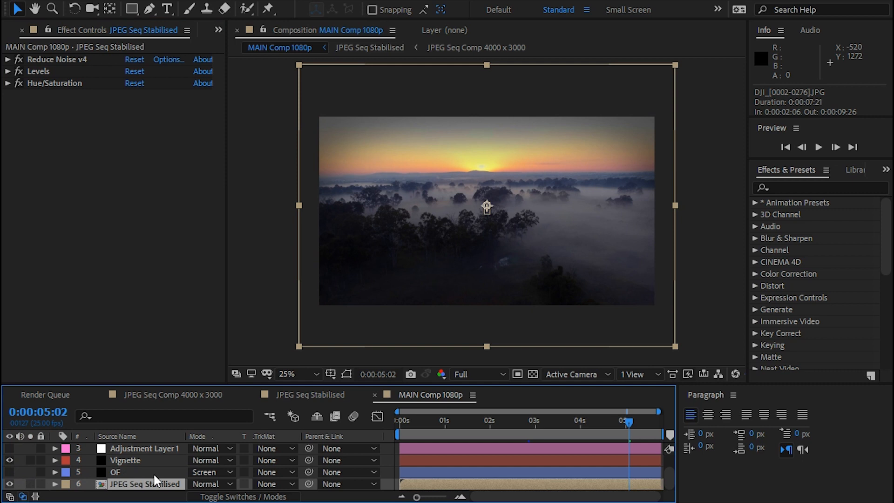
mouse_move(360, 382)
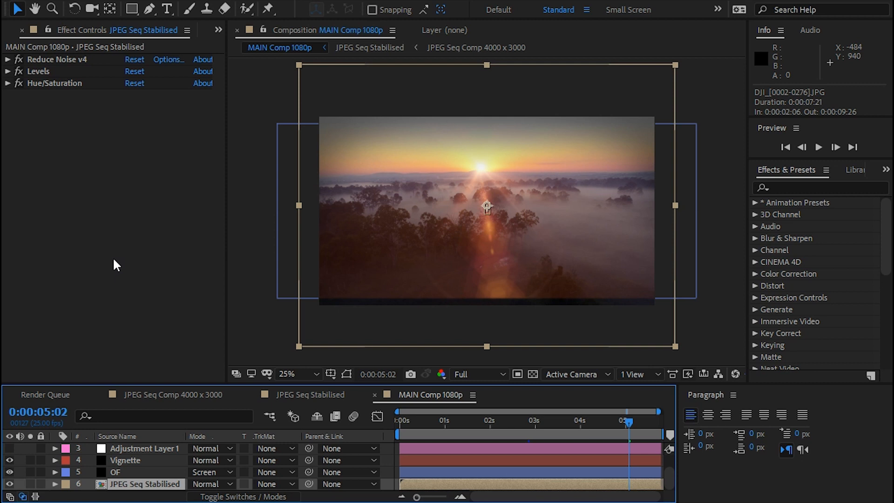
mouse_move(119, 268)
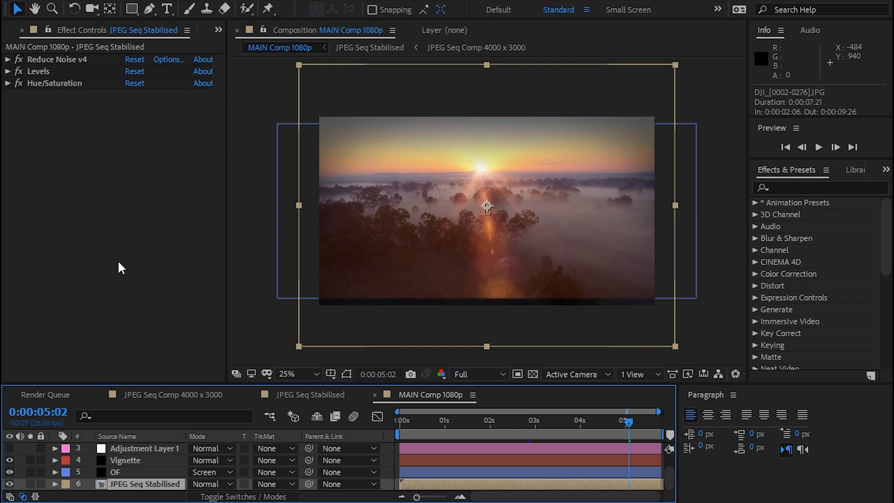